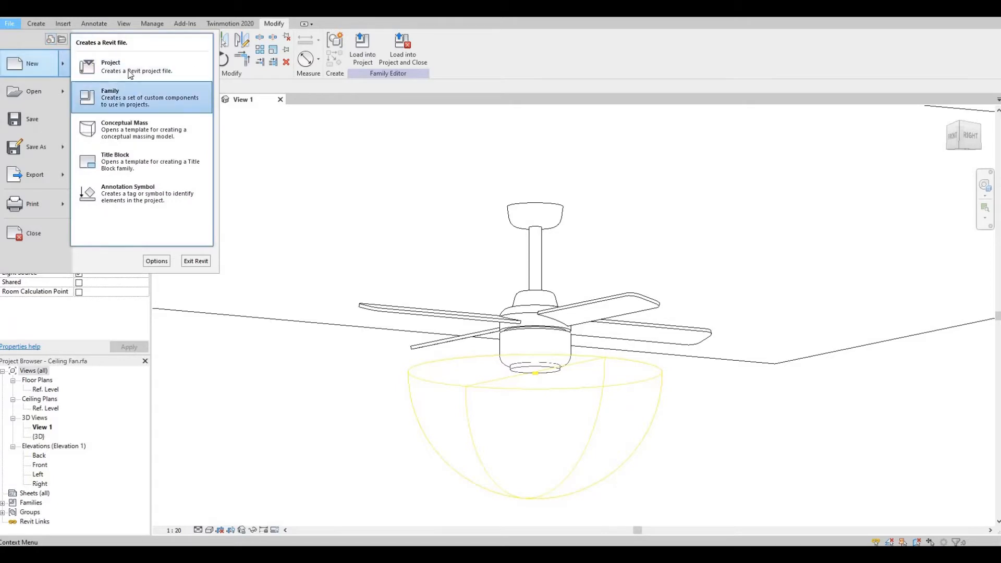
# Create a new project from the Architectural Template via File > New > Project
pyautogui.click(109, 66)
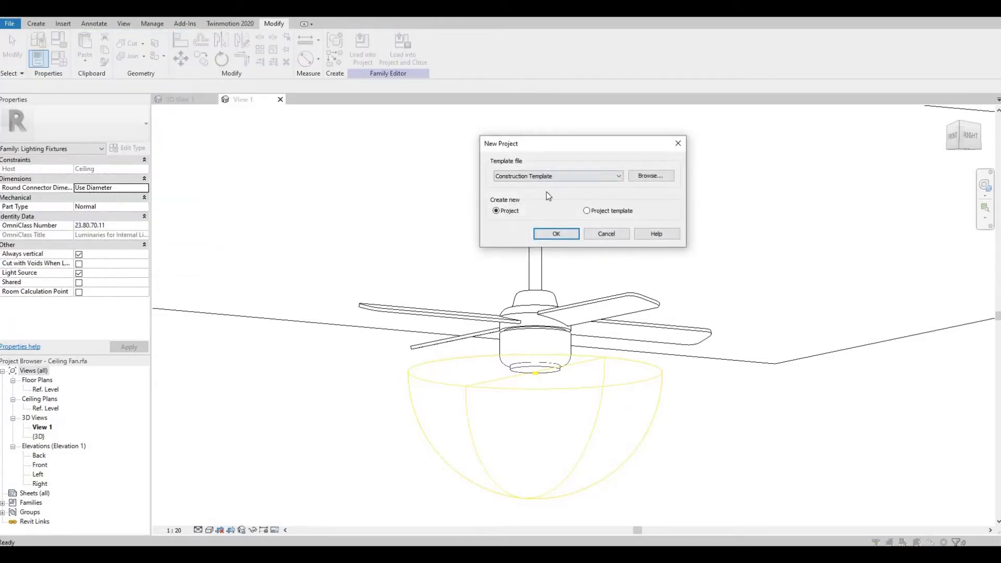
pyautogui.click(553, 176)
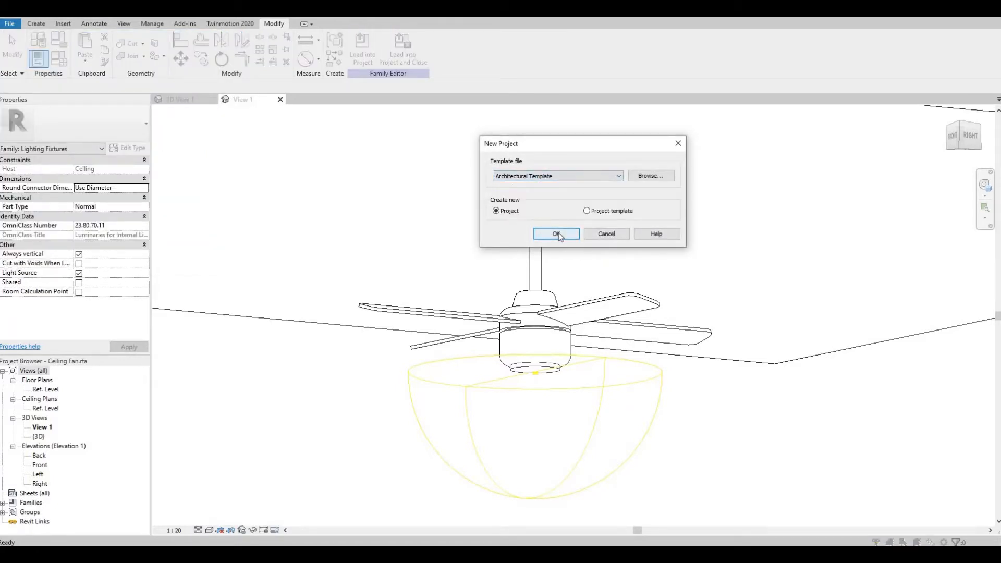
pyautogui.click(555, 233)
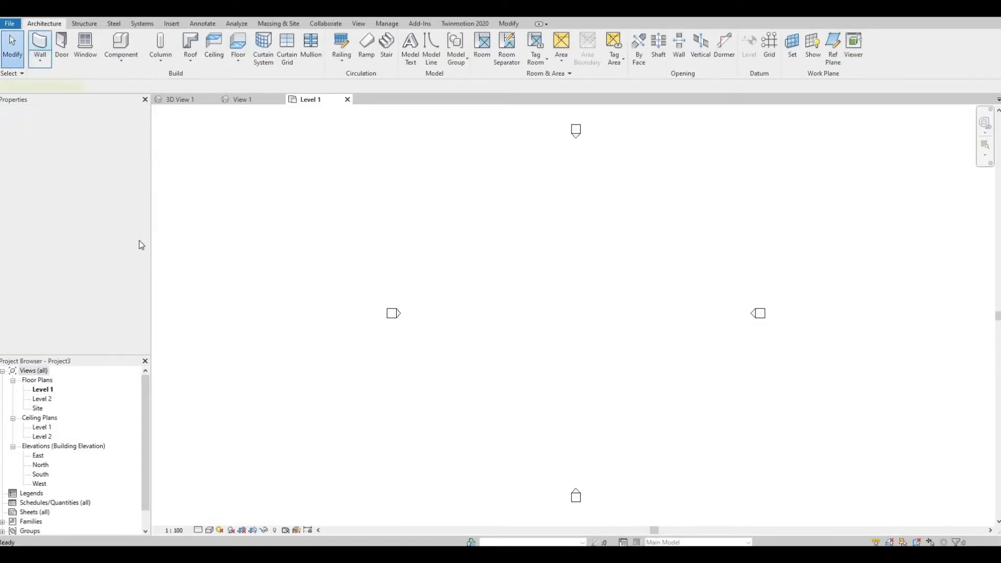
# Draw a rectangular room of walls with Top Constraint set to Up to level: Level 2
pyautogui.click(38, 48)
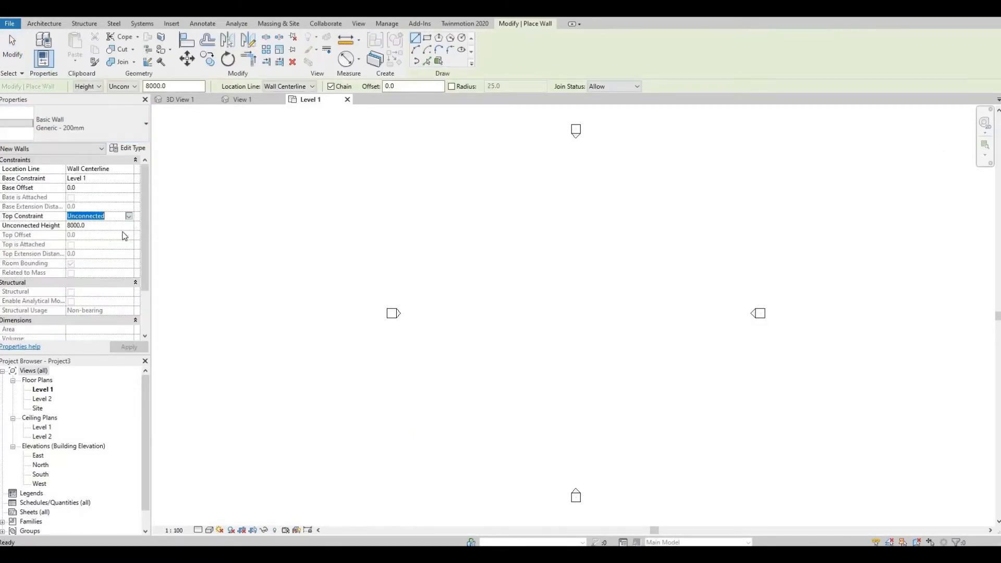
pyautogui.click(99, 216)
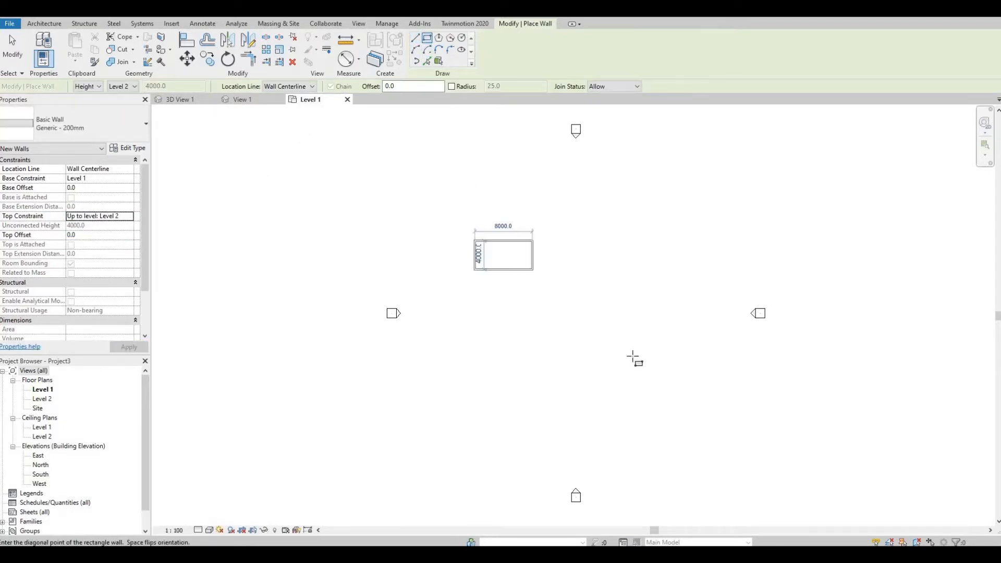
pyautogui.click(632, 353)
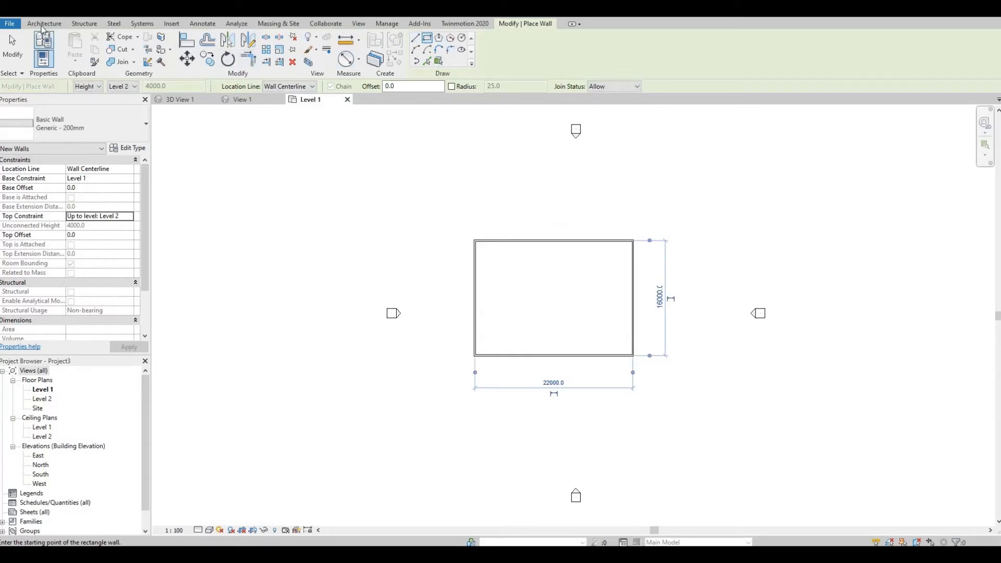
pyautogui.click(44, 24)
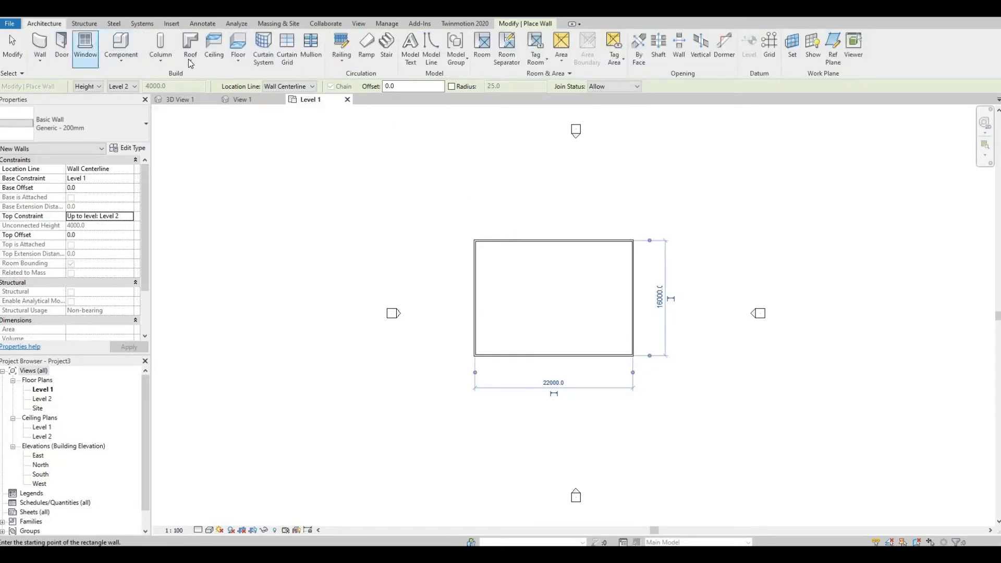
pyautogui.moveTo(238, 45)
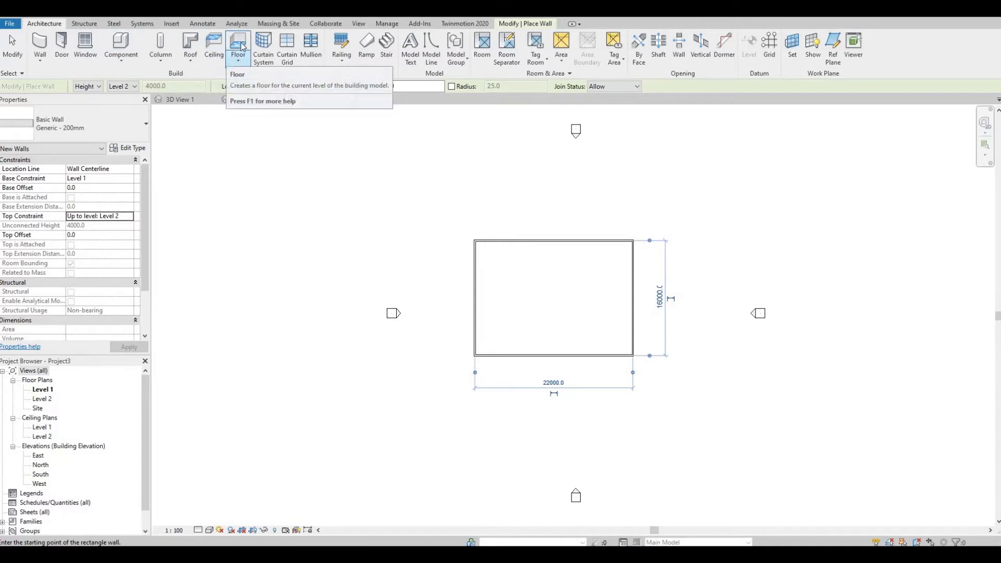
# Sketch a floor boundary around the walls and finish it, leaving the Ceiling tool ready
pyautogui.click(236, 46)
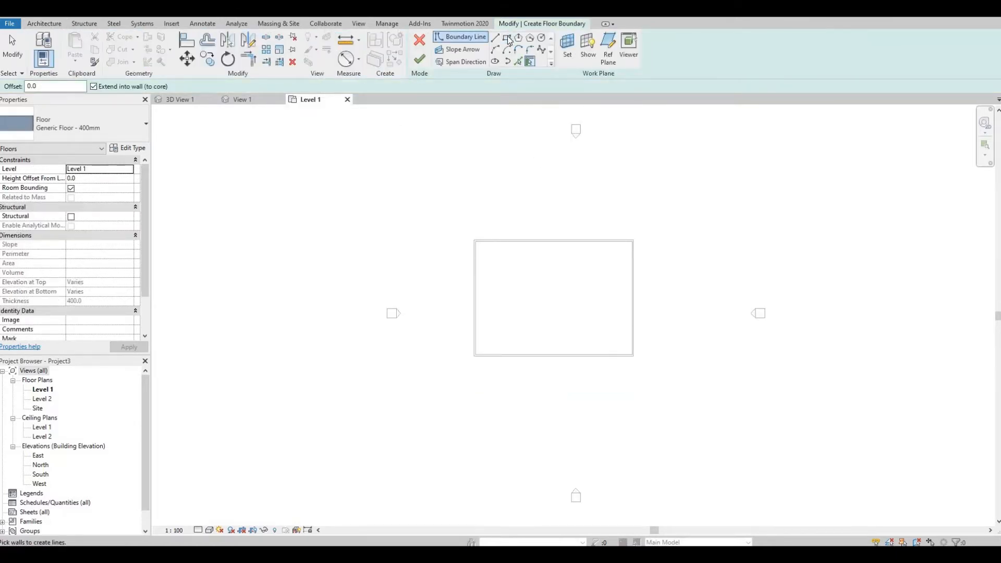
pyautogui.click(507, 36)
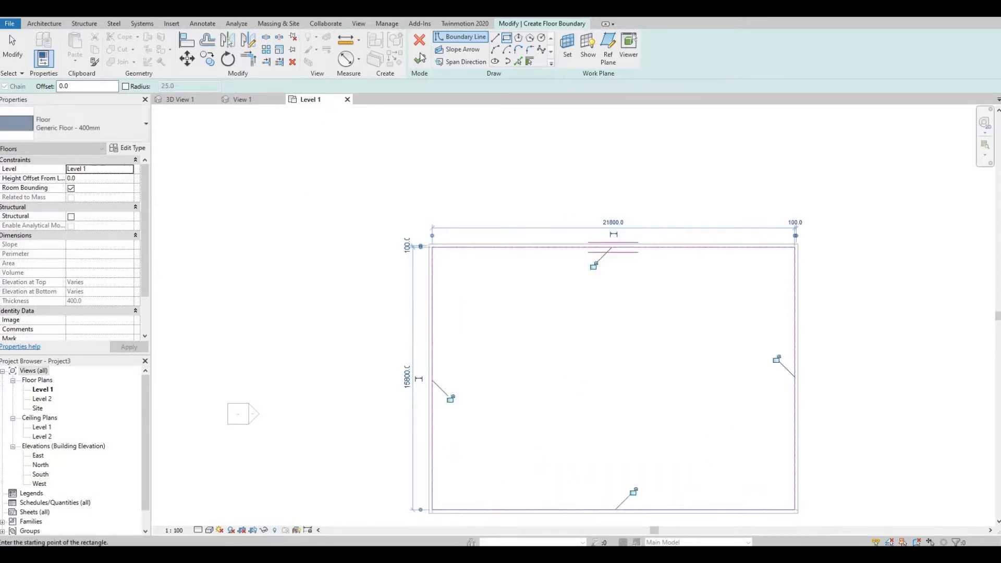
pyautogui.click(419, 39)
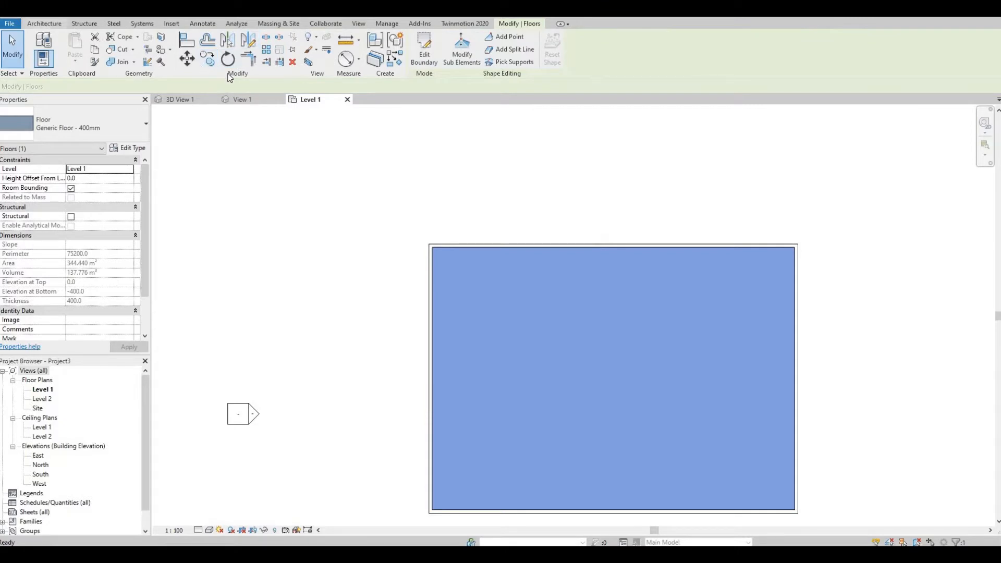
pyautogui.click(44, 24)
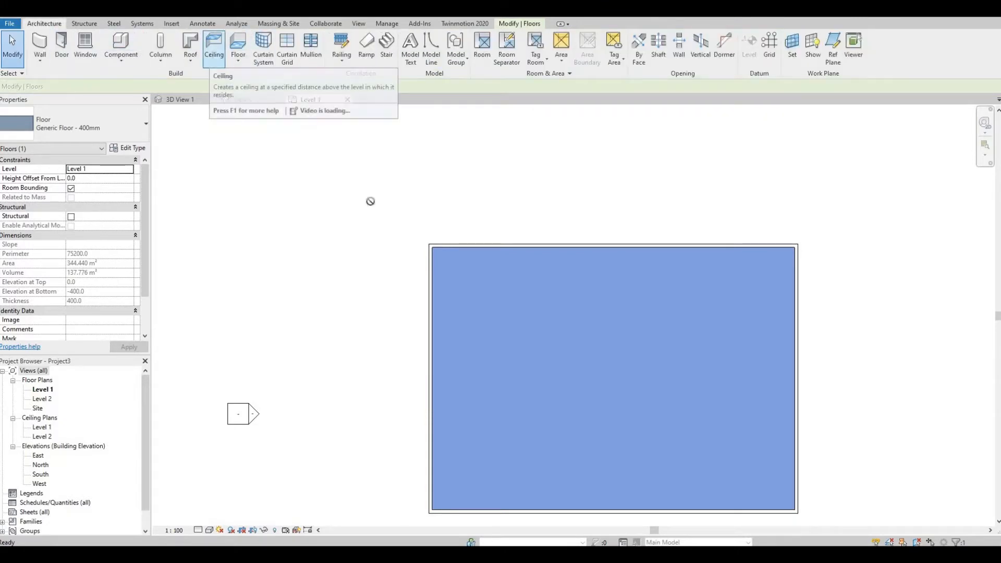
pyautogui.click(214, 48)
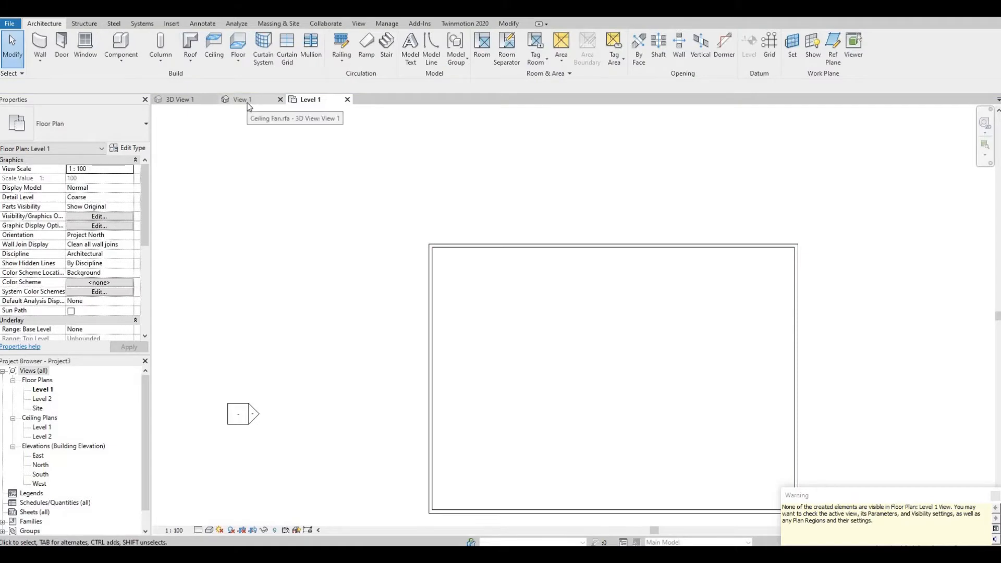
# Load the ceiling fan family into the project and start placing it in the Level 1 ceiling plan
pyautogui.click(240, 99)
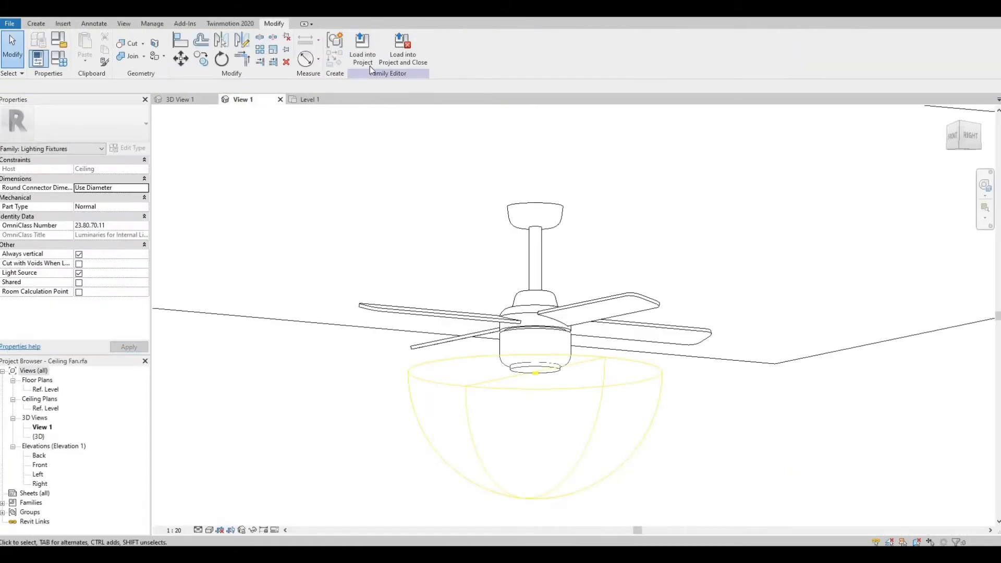
pyautogui.click(362, 45)
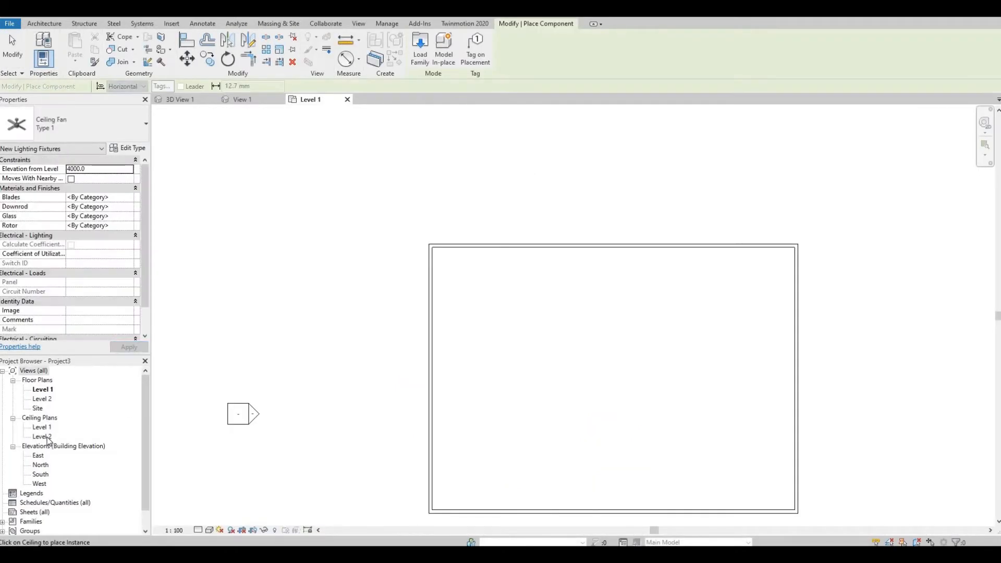
pyautogui.doubleClick(41, 436)
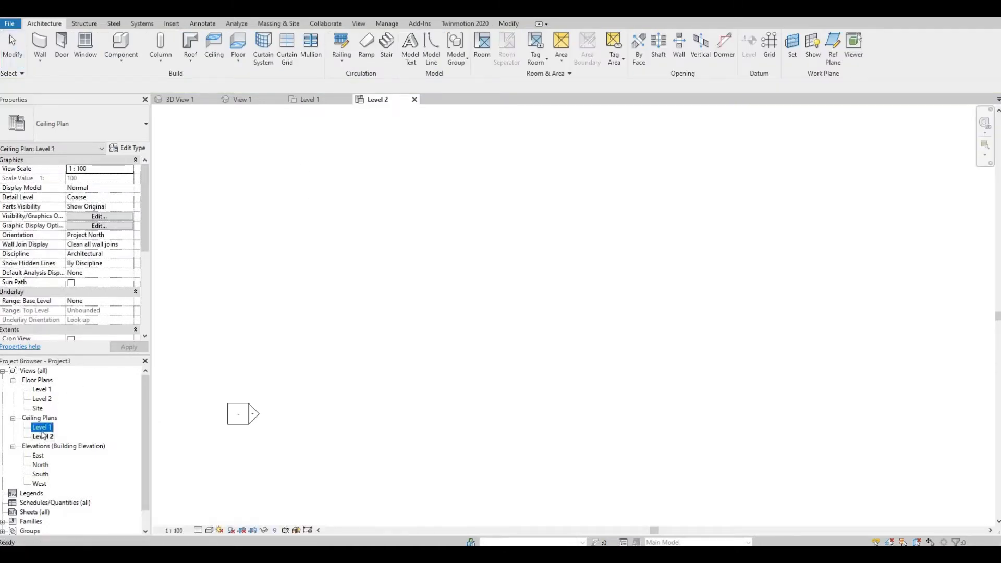
pyautogui.doubleClick(41, 428)
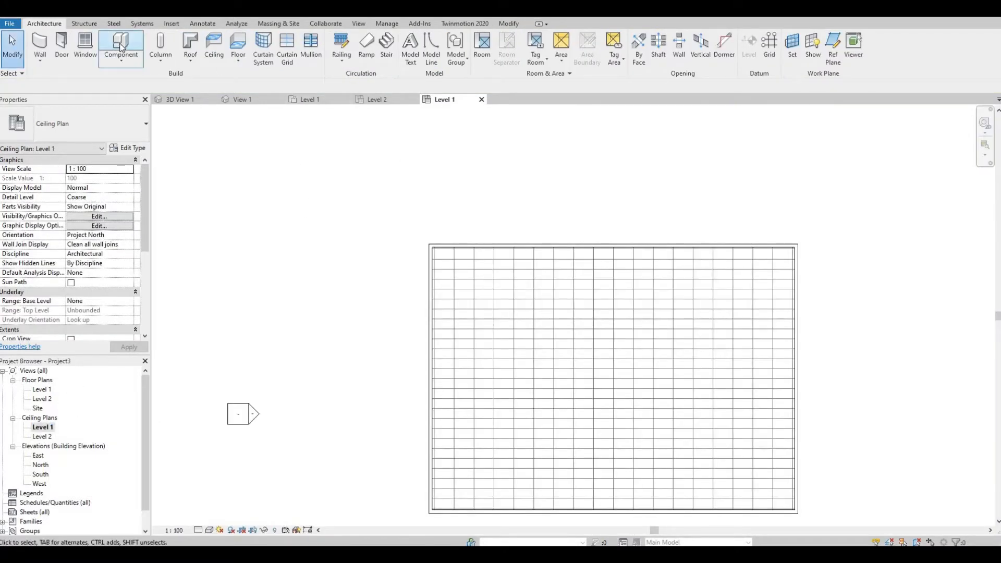
pyautogui.click(120, 45)
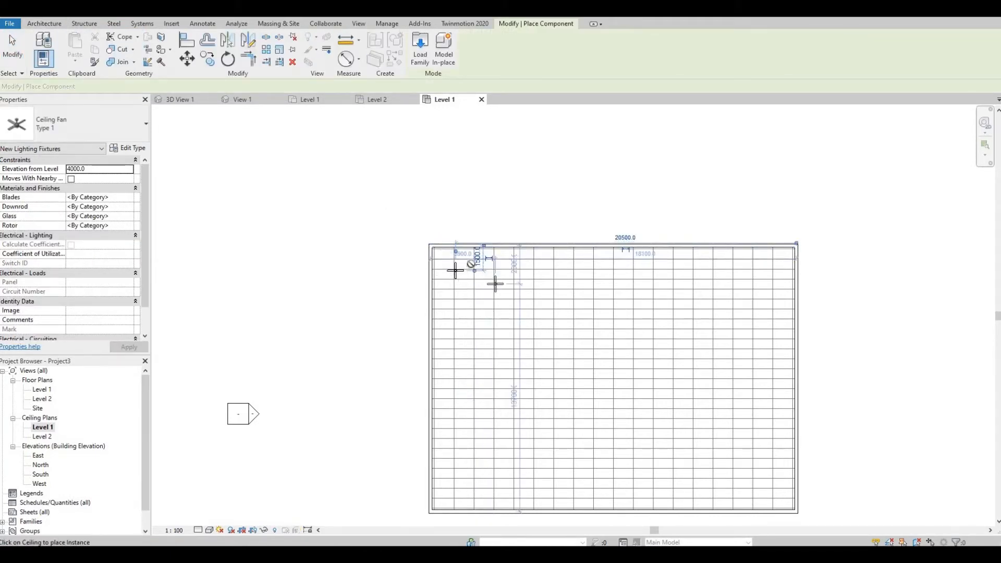
pyautogui.moveTo(456, 268)
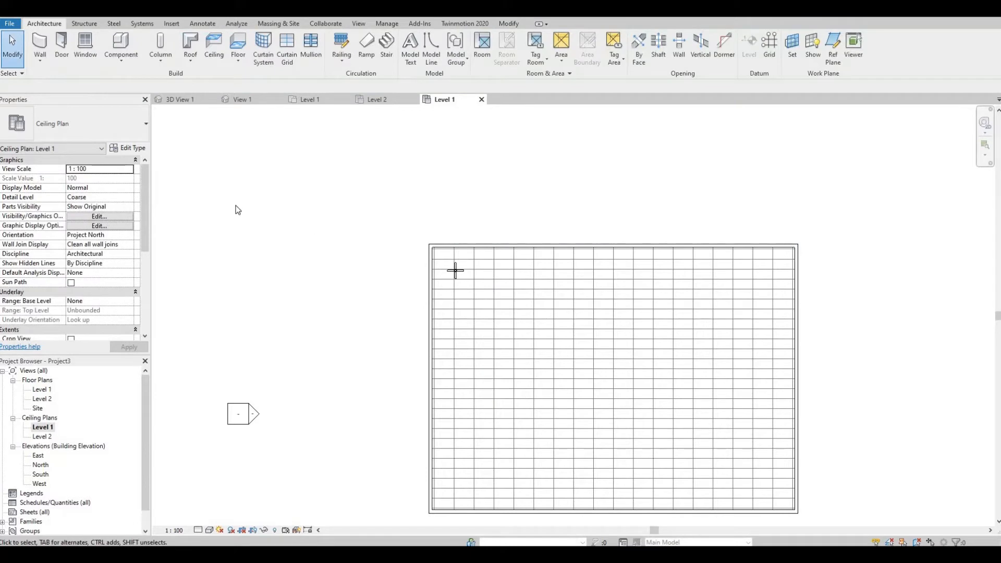
pyautogui.moveTo(321, 176)
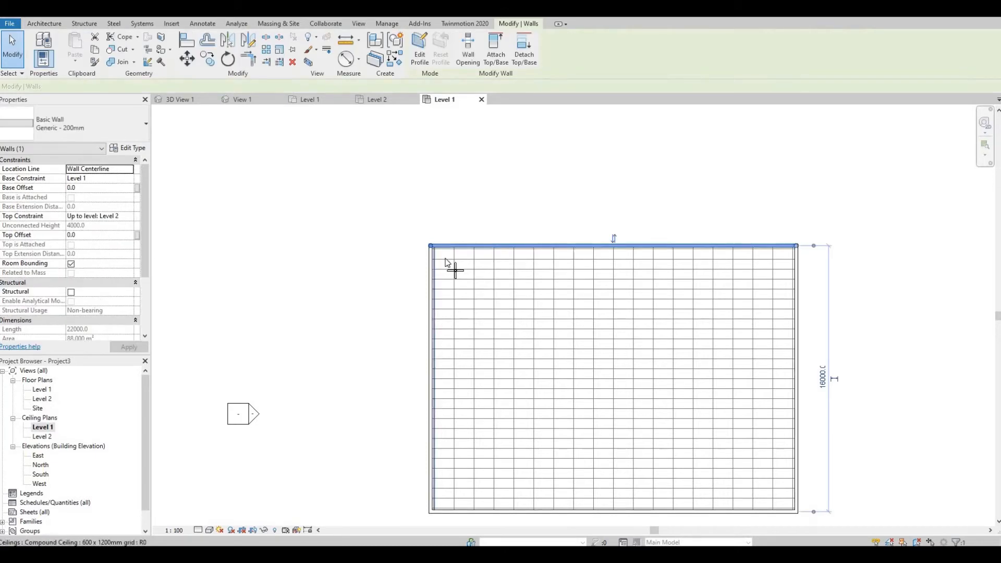
pyautogui.moveTo(455, 272)
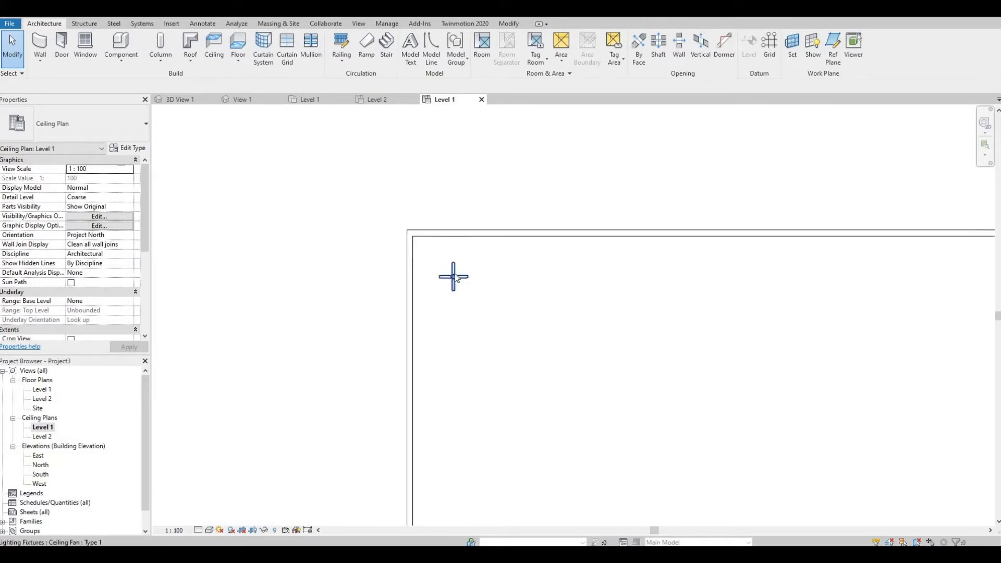
# Assign Concrete, Lightweight to the selected fan's Blades material in the Material Browser
pyautogui.click(451, 276)
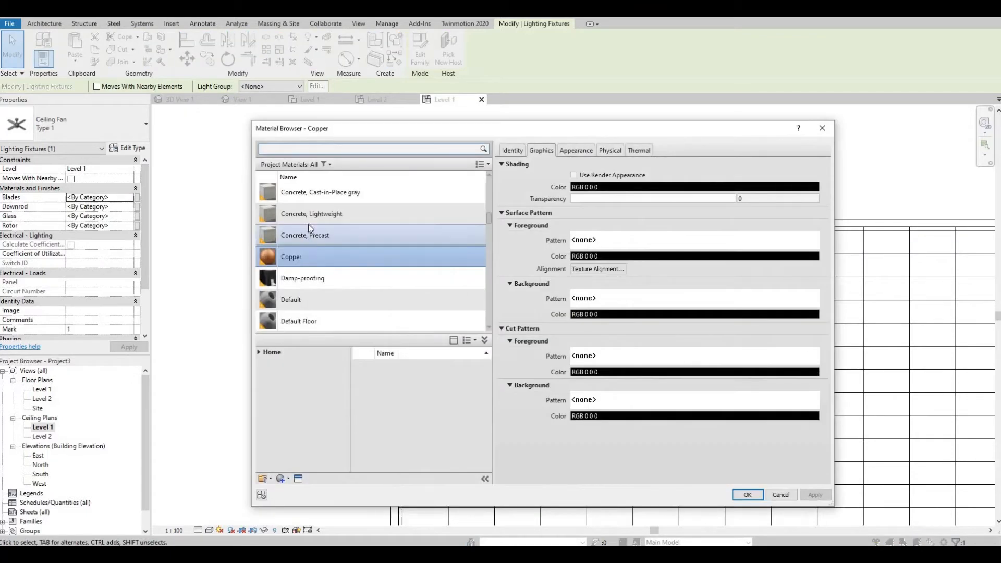
pyautogui.click(311, 213)
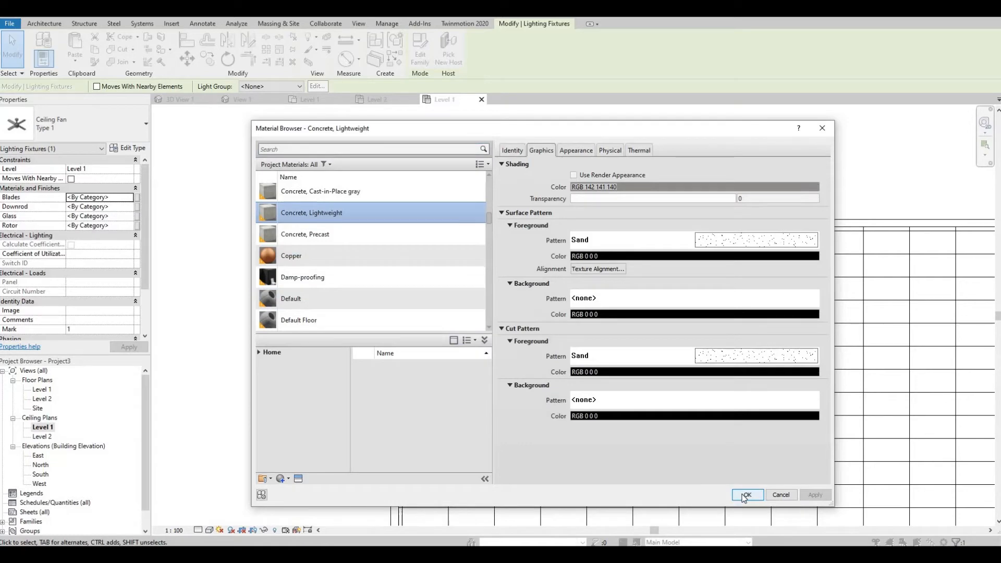
pyautogui.click(746, 494)
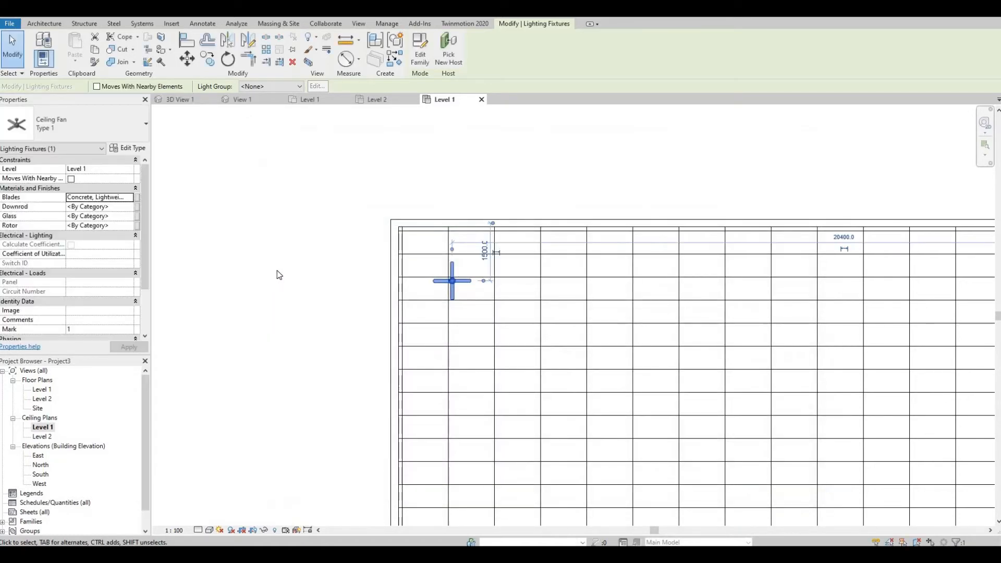
# Switch to 3D View 1 and select the Ceiling Fan: Type 1 lighting fixture
pyautogui.click(181, 99)
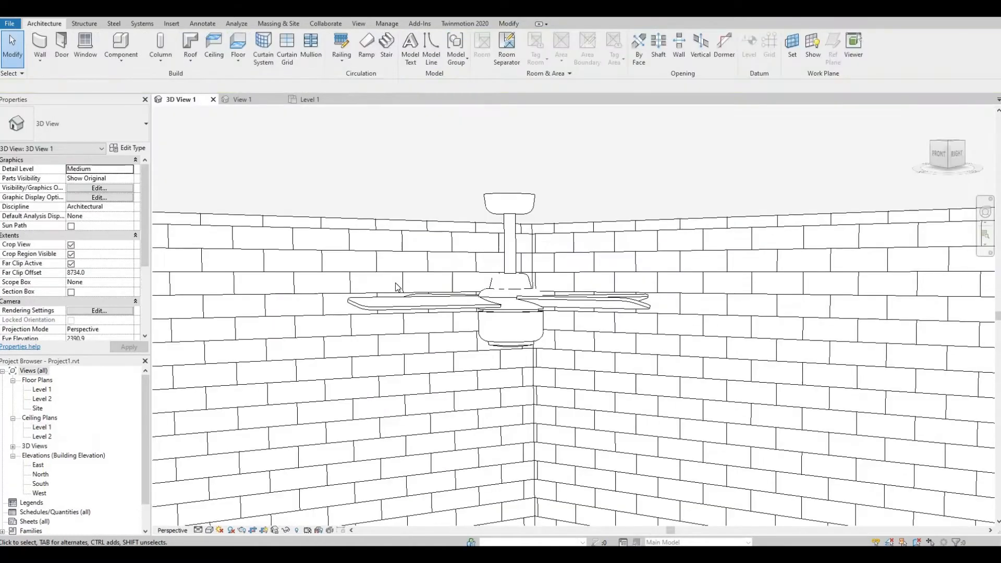
pyautogui.click(497, 317)
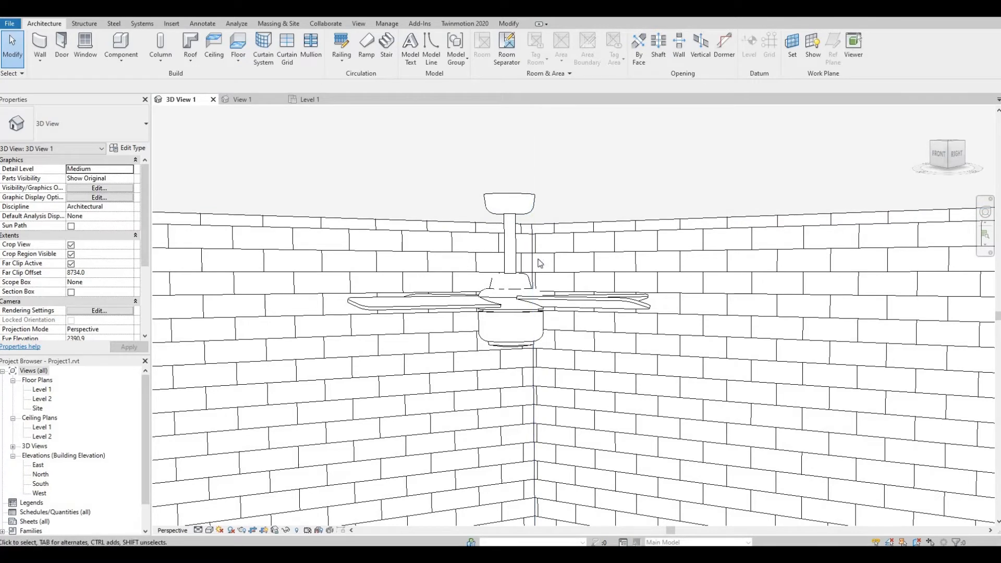
pyautogui.moveTo(494, 307)
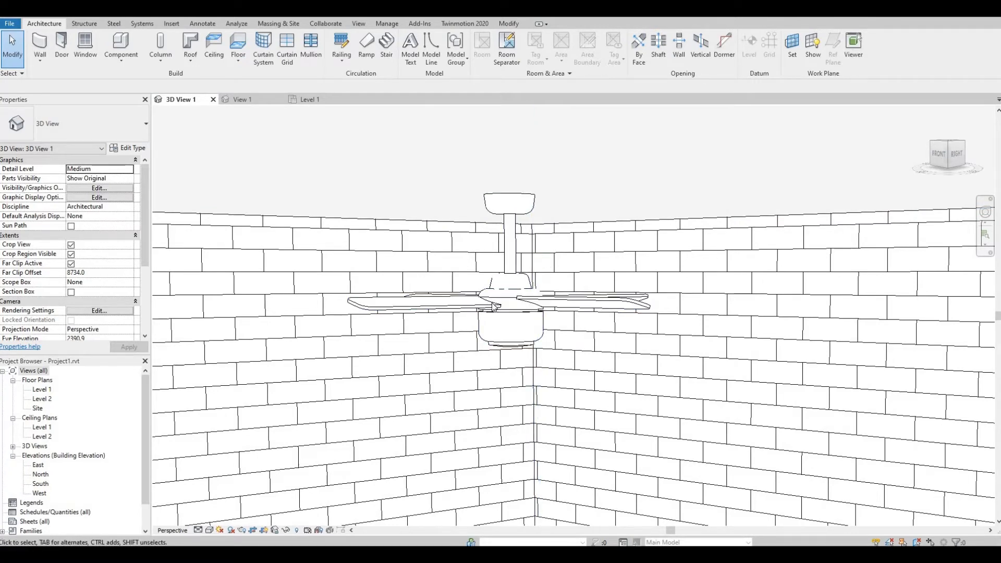
pyautogui.click(508, 300)
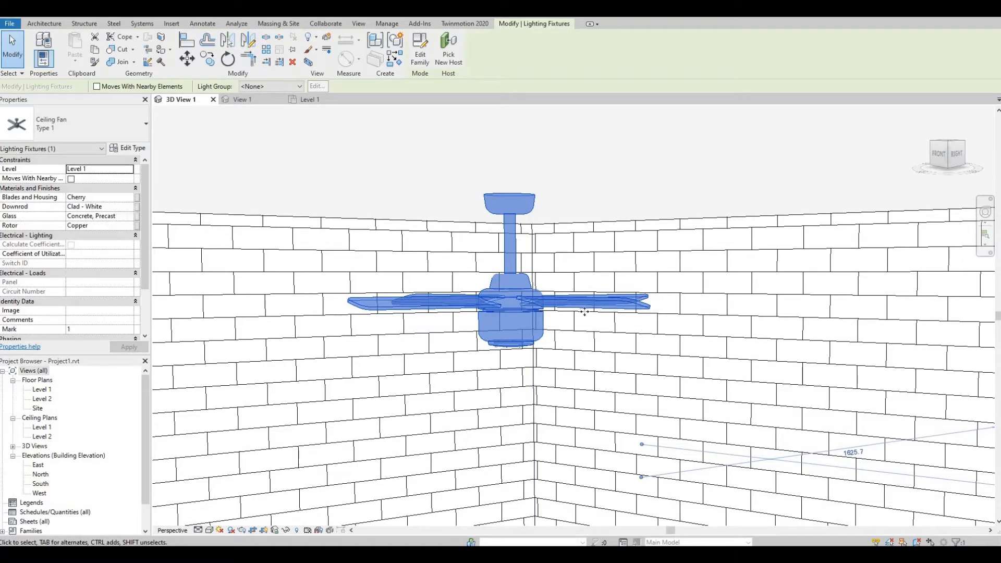
pyautogui.moveTo(524, 310)
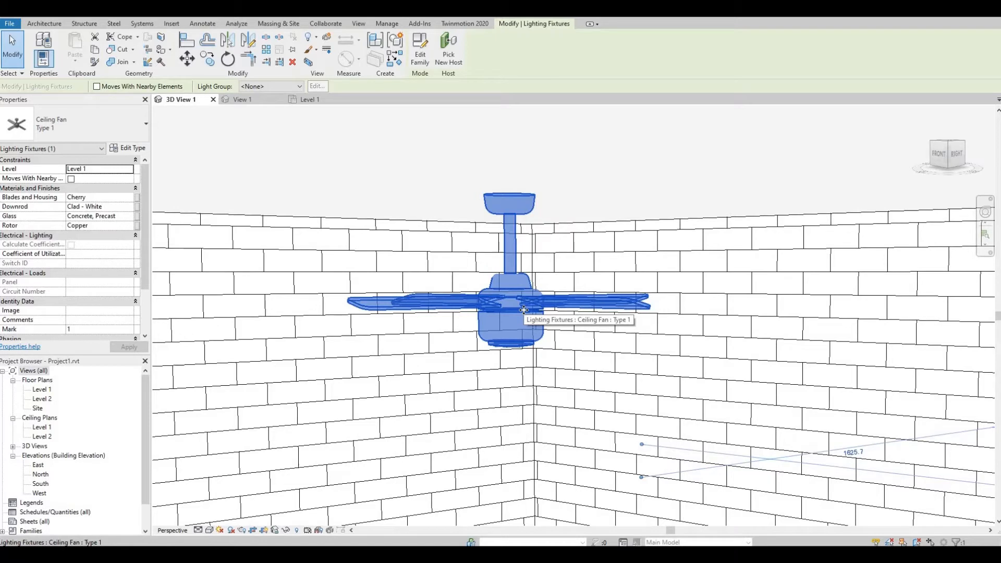
pyautogui.moveTo(466, 40)
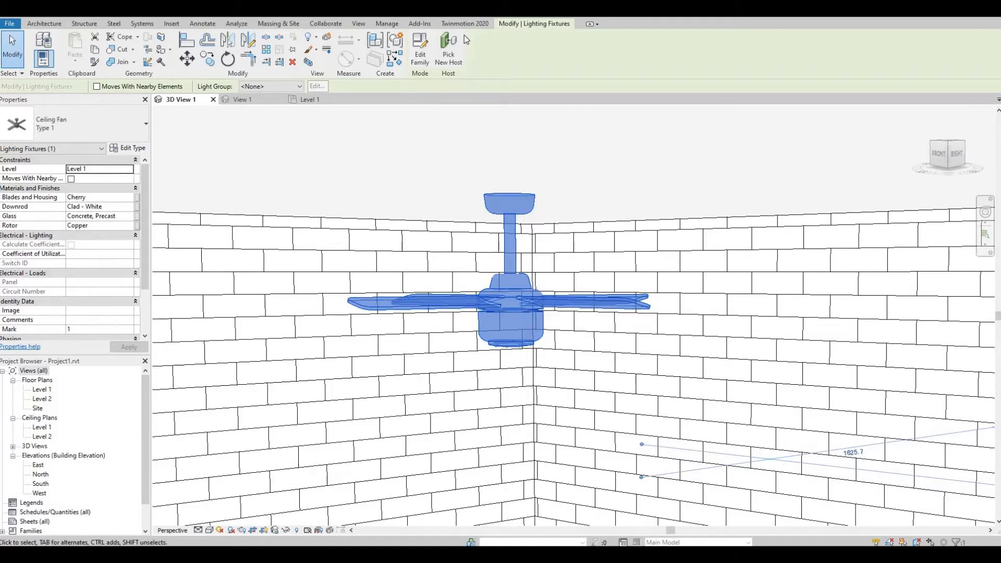
# Start the Twinmotion export from the Twinmotion 2020 ribbon tab
pyautogui.click(465, 24)
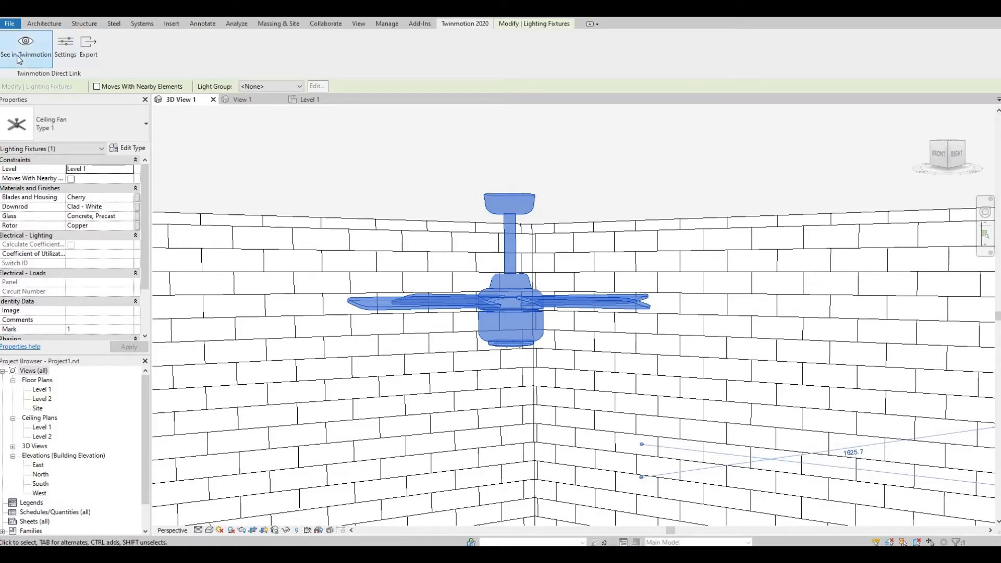
pyautogui.moveTo(25, 45)
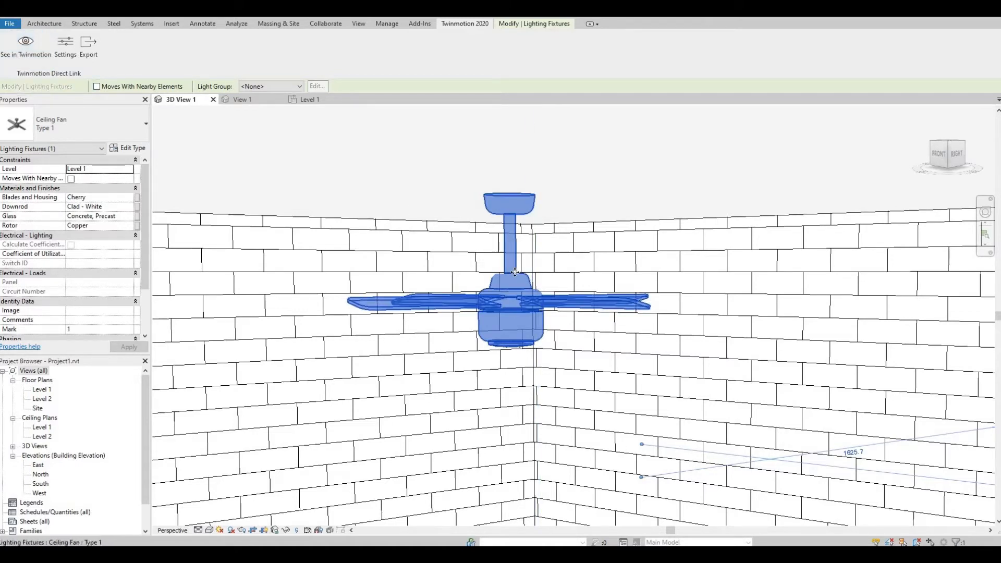
pyautogui.moveTo(514, 273)
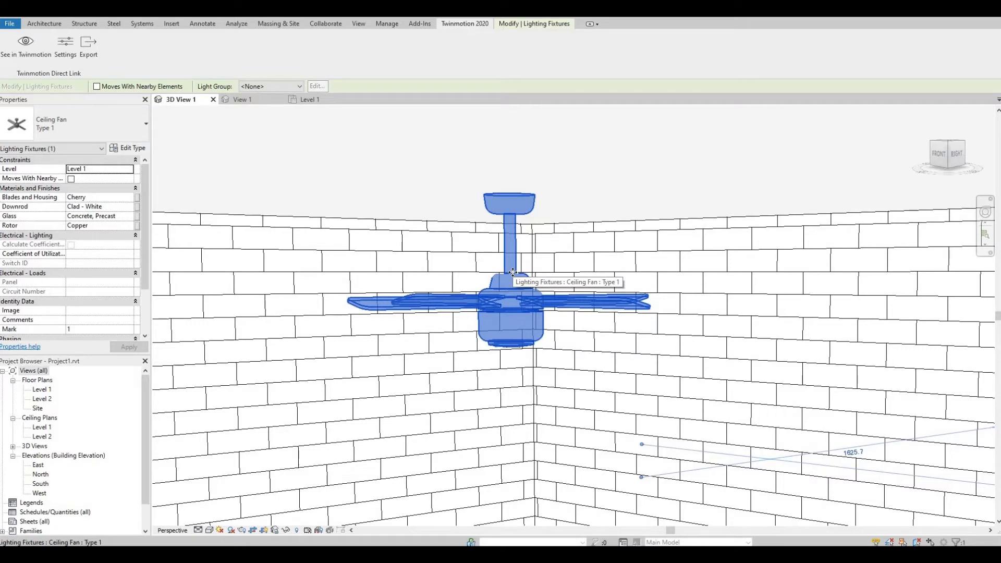
pyautogui.moveTo(508, 289)
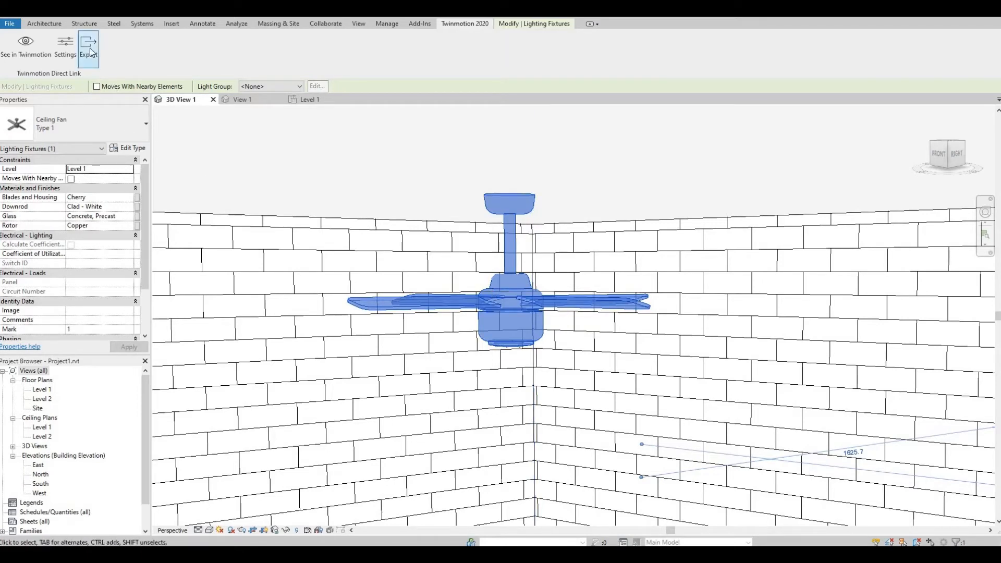
pyautogui.click(88, 45)
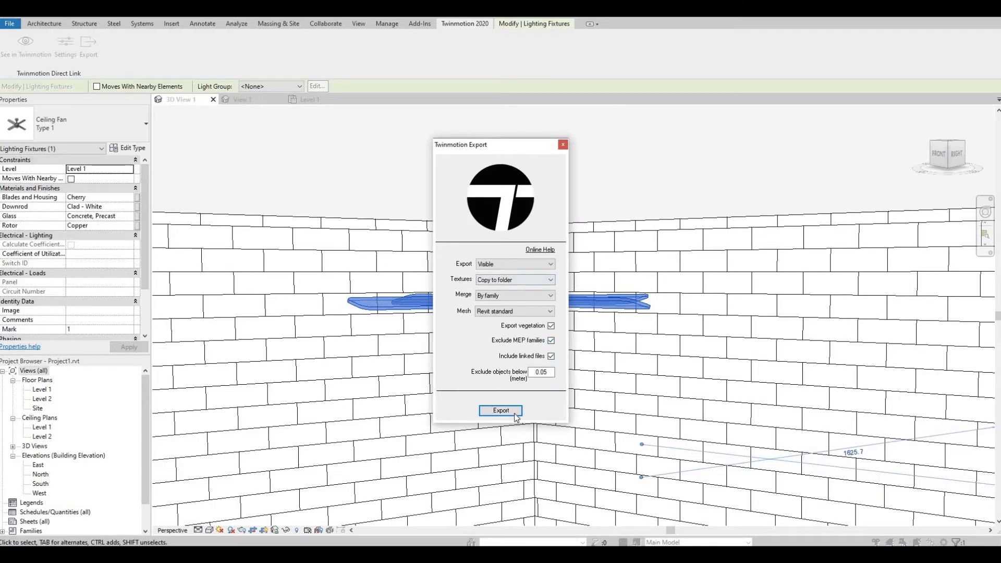
pyautogui.moveTo(518, 422)
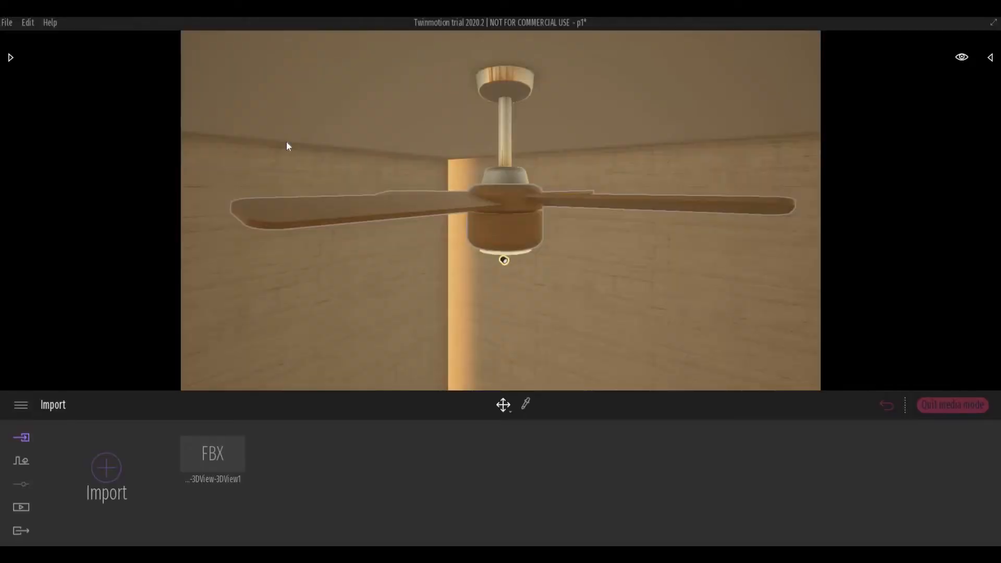
pyautogui.moveTo(92, 463)
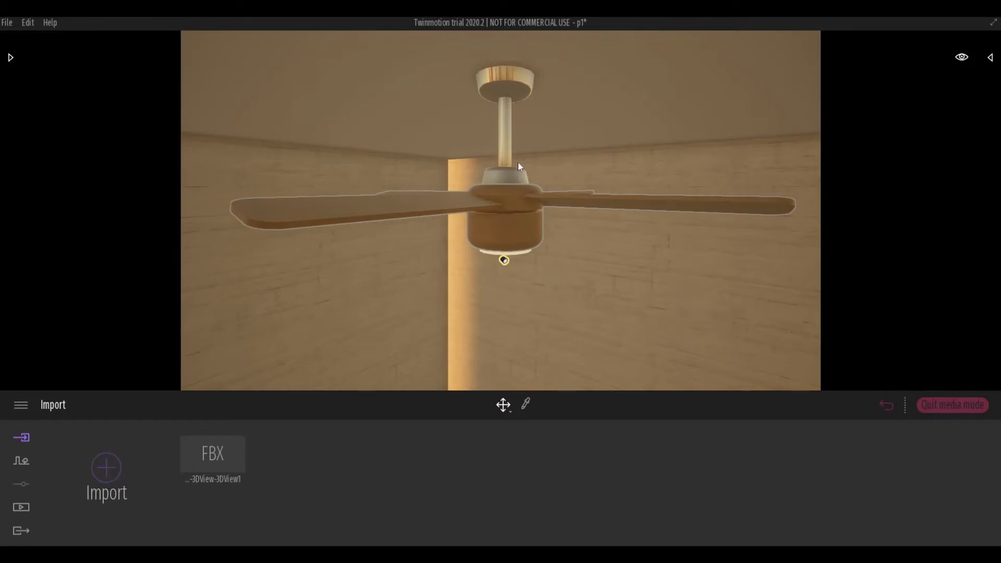
pyautogui.moveTo(483, 234)
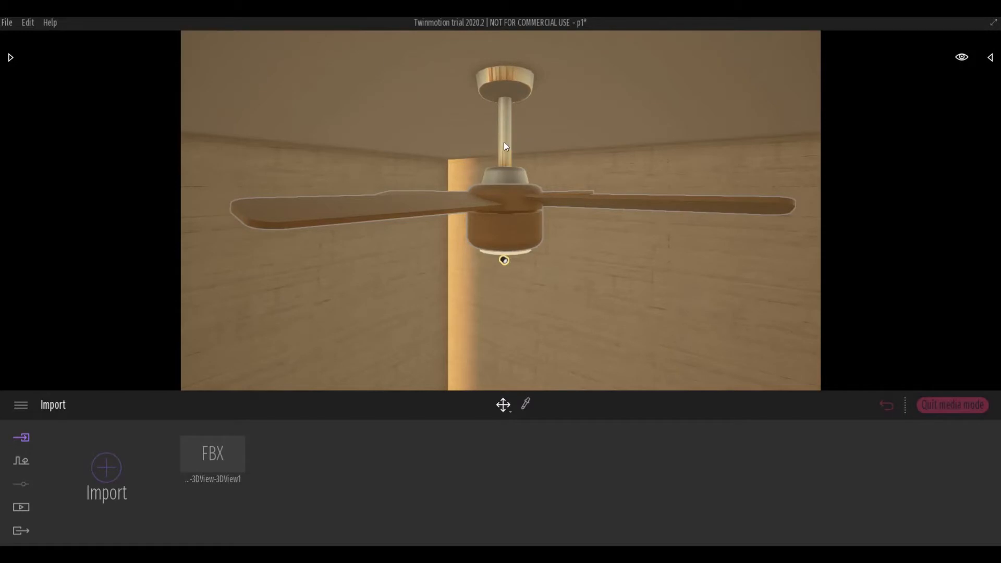
pyautogui.moveTo(480, 195)
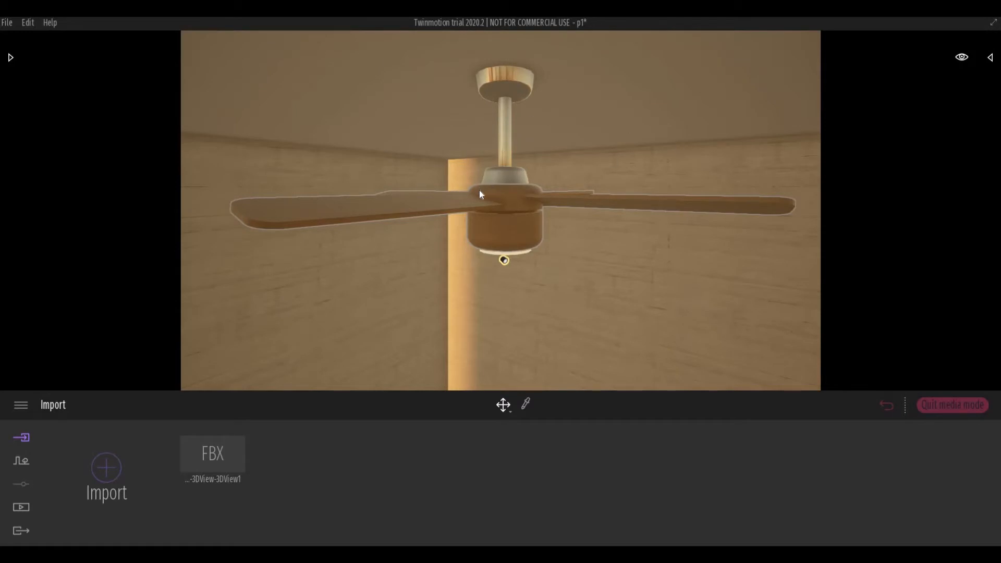
pyautogui.moveTo(423, 257)
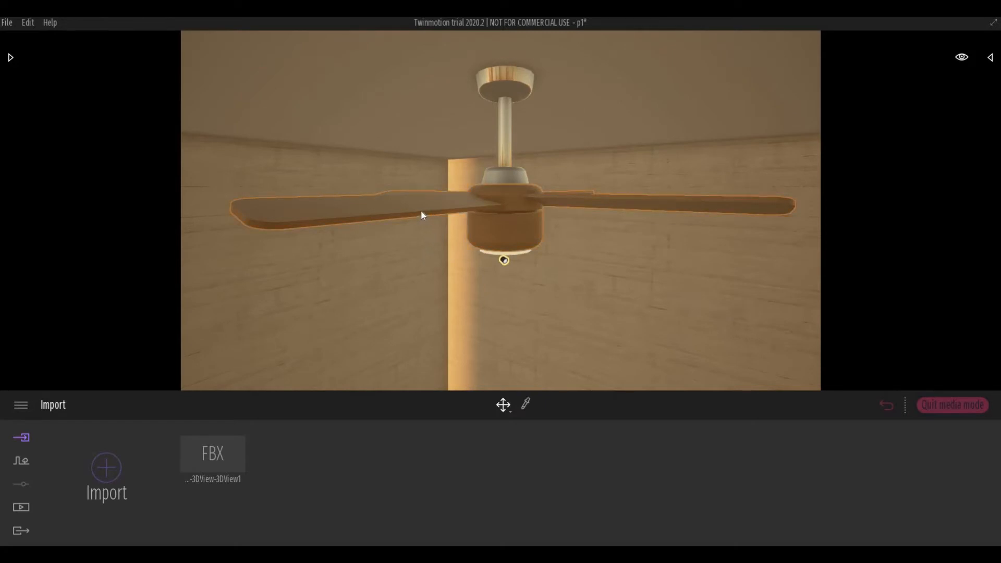
pyautogui.moveTo(466, 251)
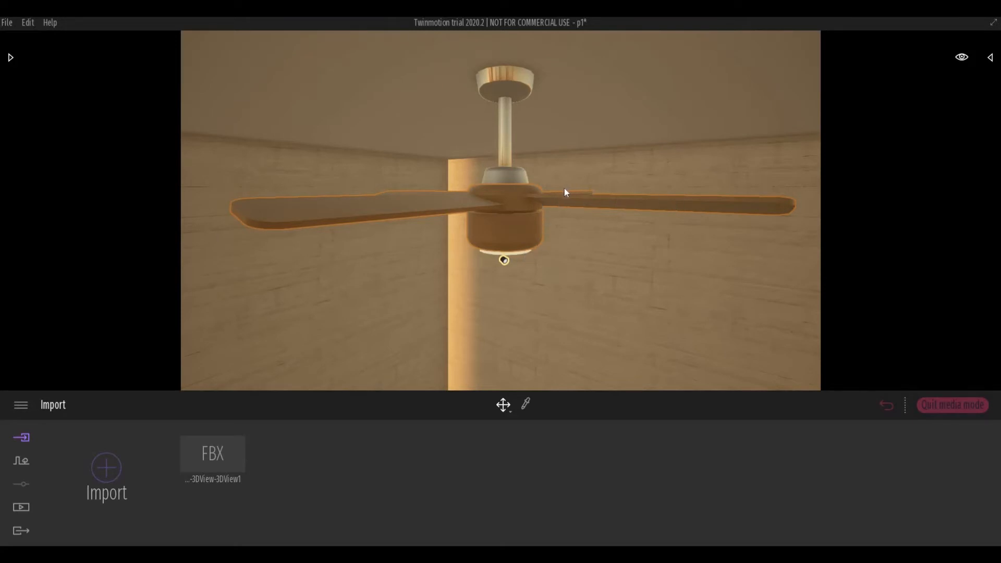
pyautogui.moveTo(508, 142)
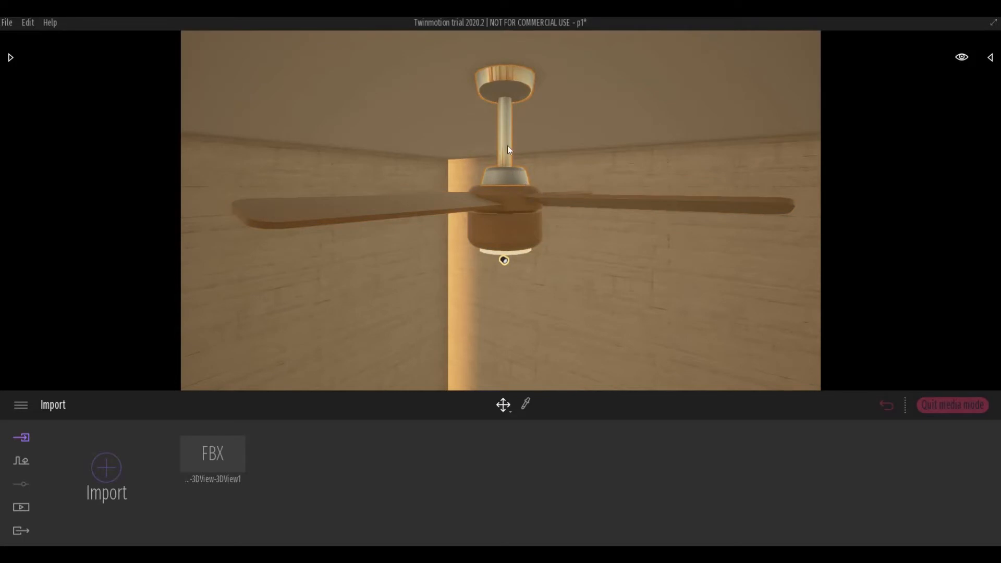
pyautogui.moveTo(499, 240)
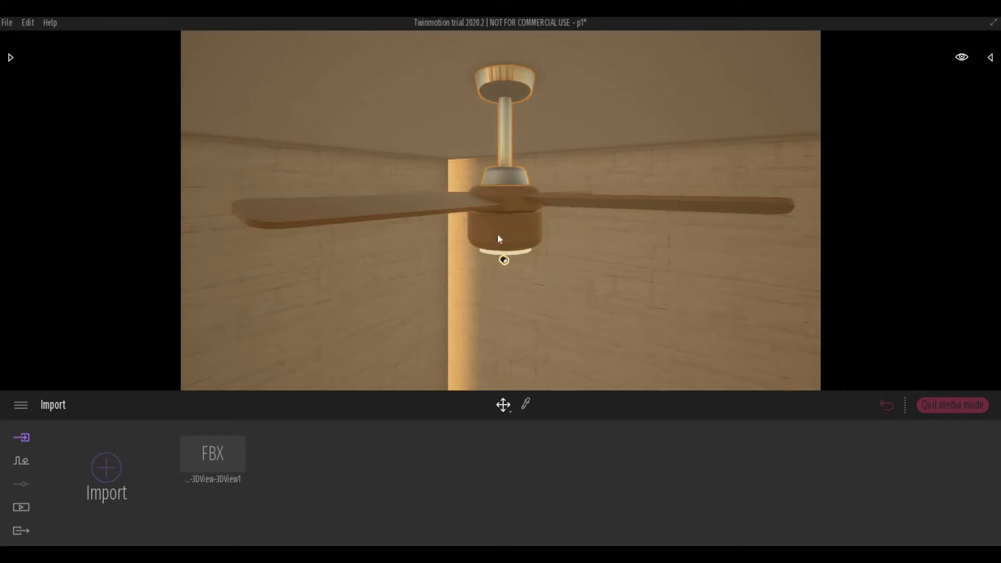
pyautogui.moveTo(493, 257)
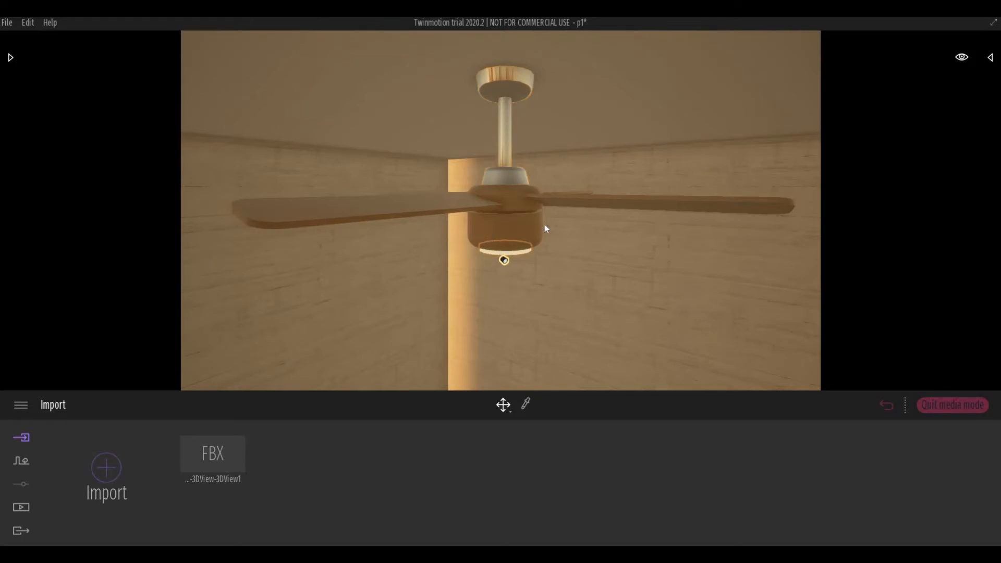
pyautogui.moveTo(483, 209)
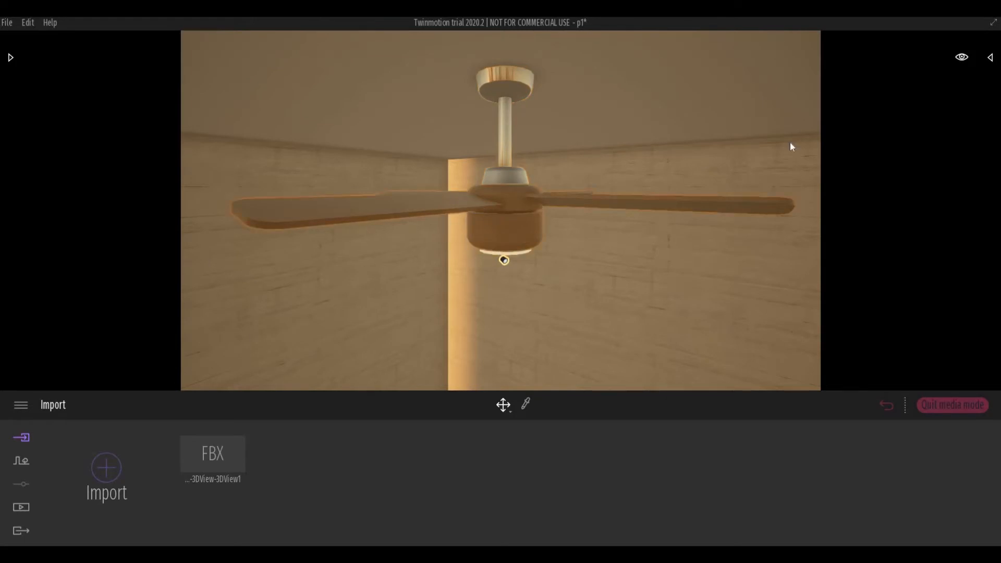
# Select the fan blades in the Twinmotion scene to reveal the imported hierarchy
pyautogui.click(991, 57)
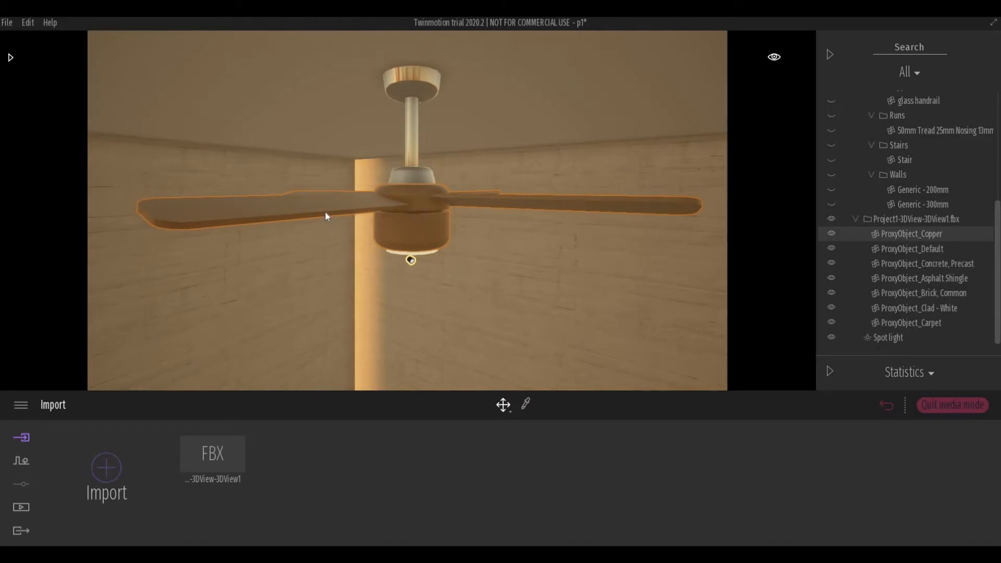
pyautogui.moveTo(239, 222)
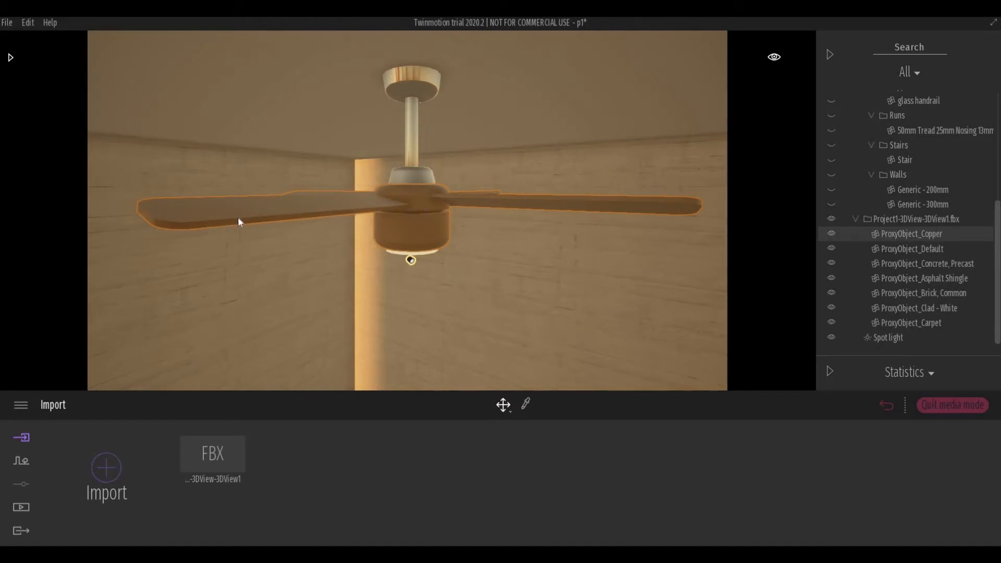
pyautogui.moveTo(784, 212)
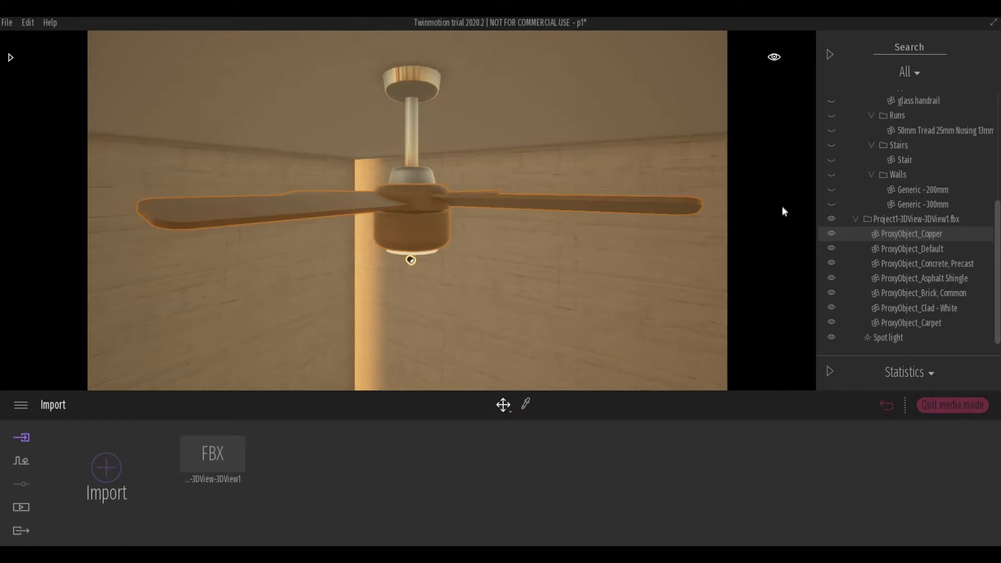
pyautogui.moveTo(350, 219)
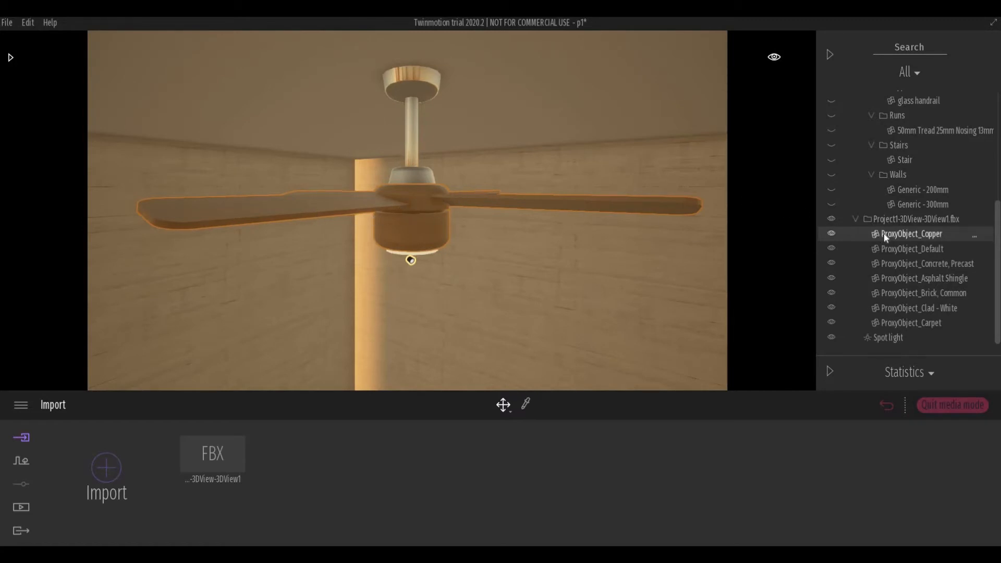
# Copy ProxyObject_Copper and paste it here as a full Copy nested under the original
pyautogui.rightClick(912, 232)
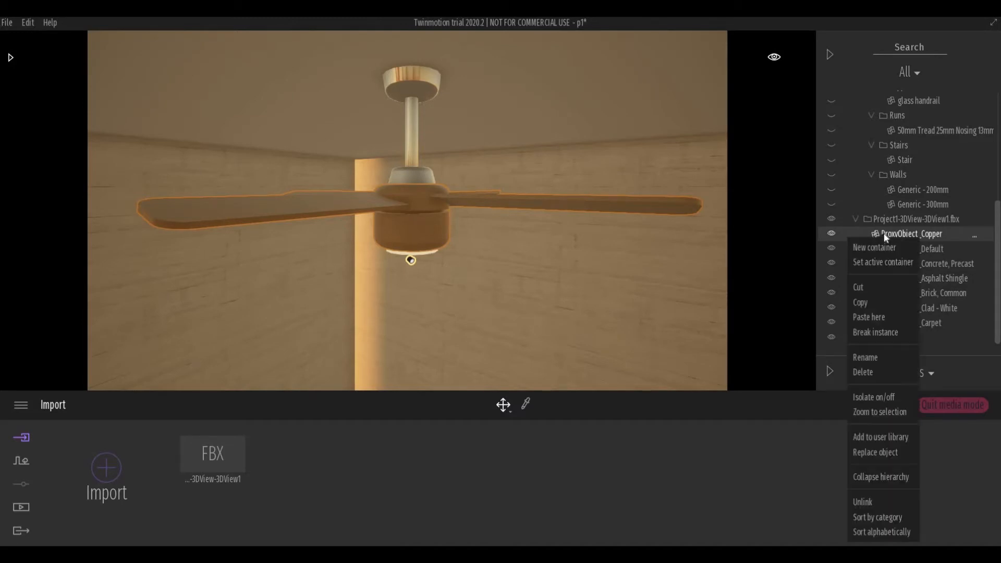
pyautogui.moveTo(869, 307)
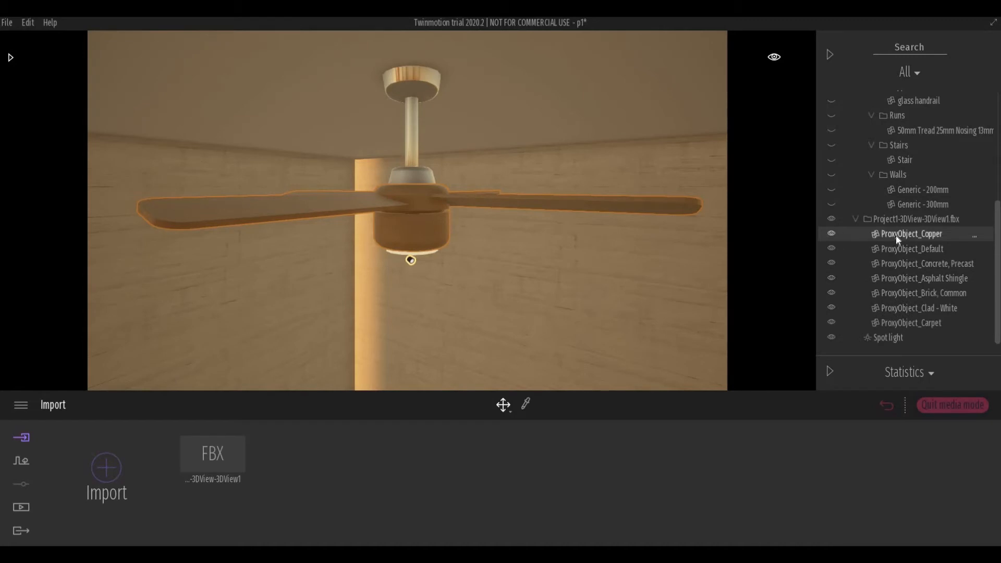
pyautogui.rightClick(911, 233)
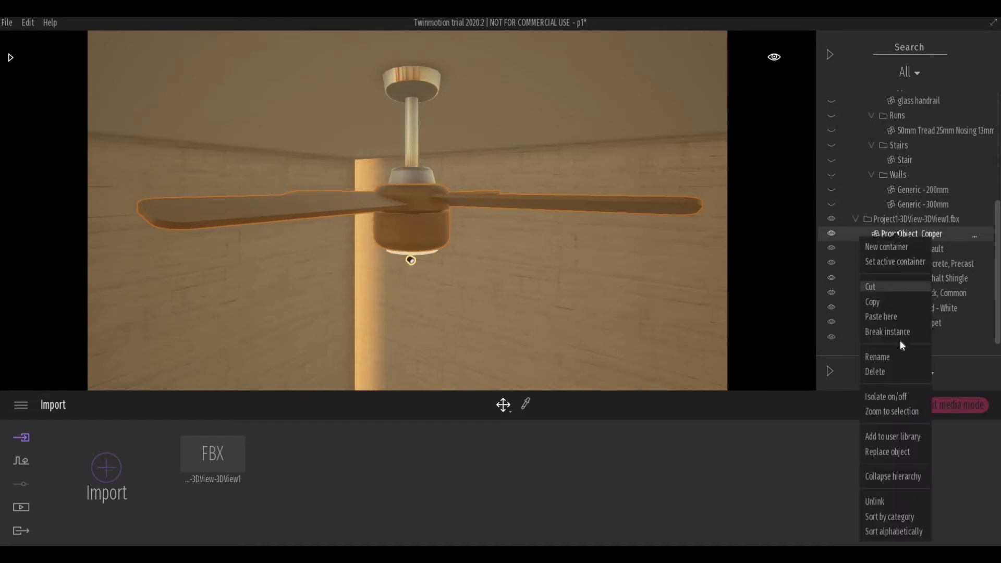
pyautogui.click(872, 302)
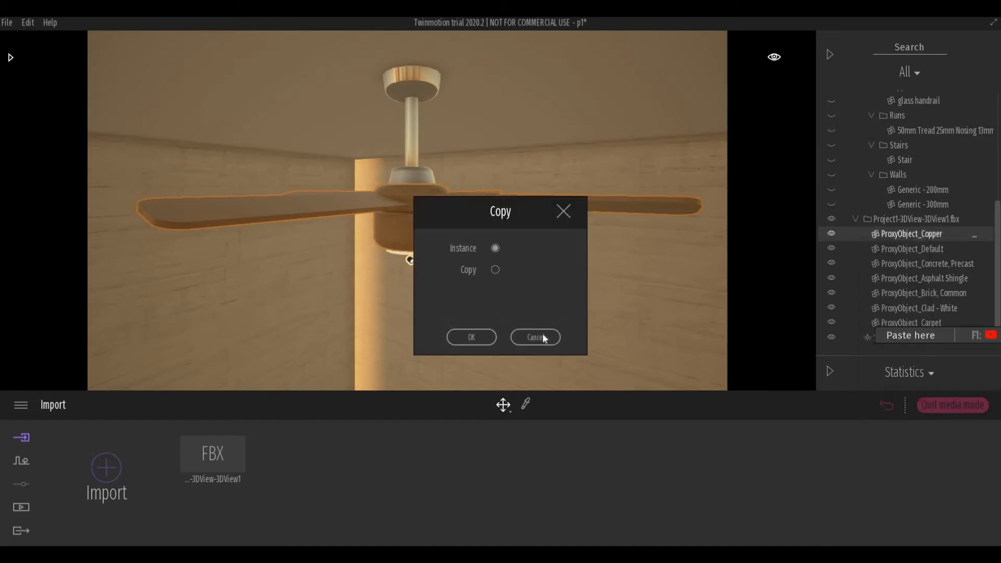
pyautogui.click(494, 269)
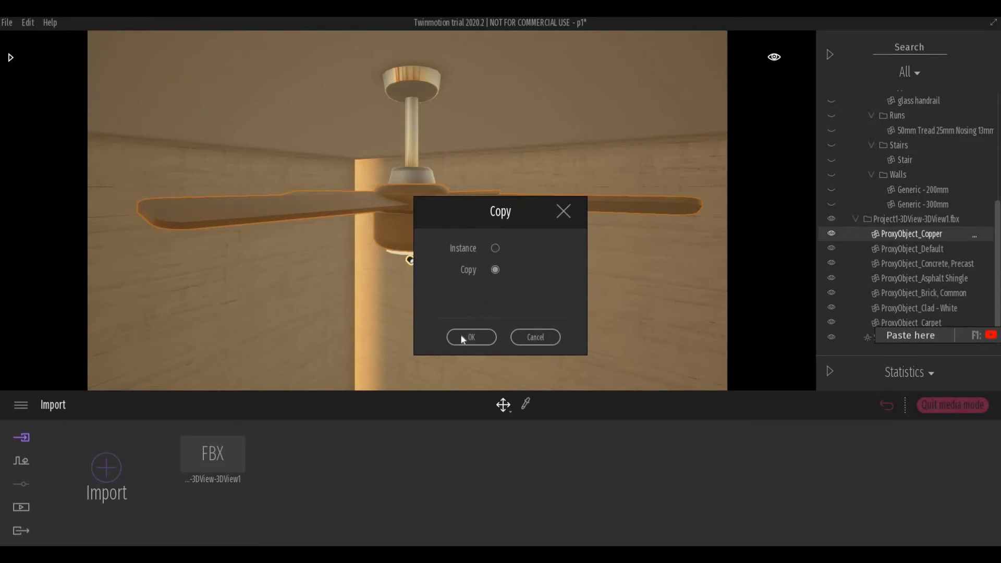
pyautogui.click(471, 336)
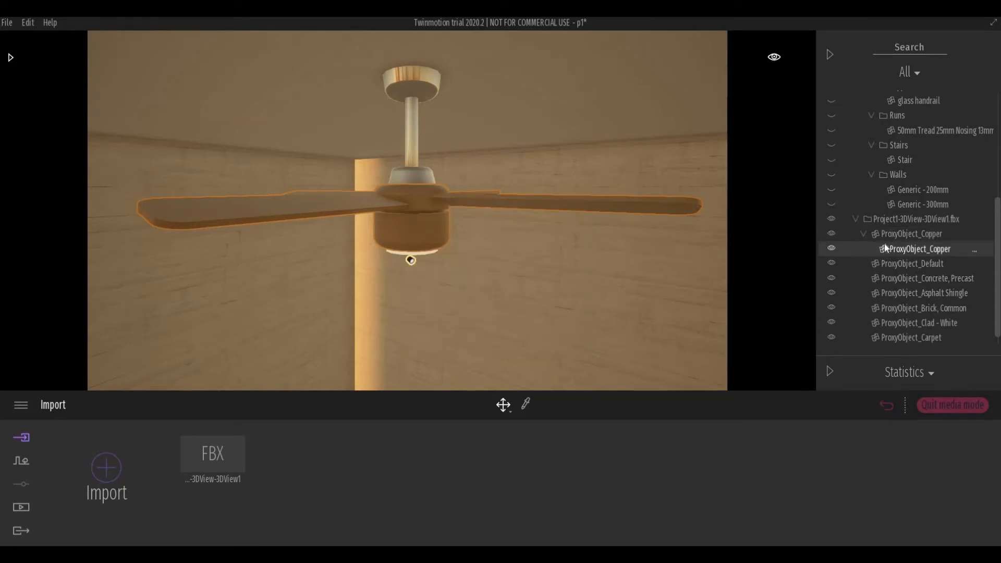
# Hide the original ProxyObject_Copper and keep its nested copy visible
pyautogui.click(909, 234)
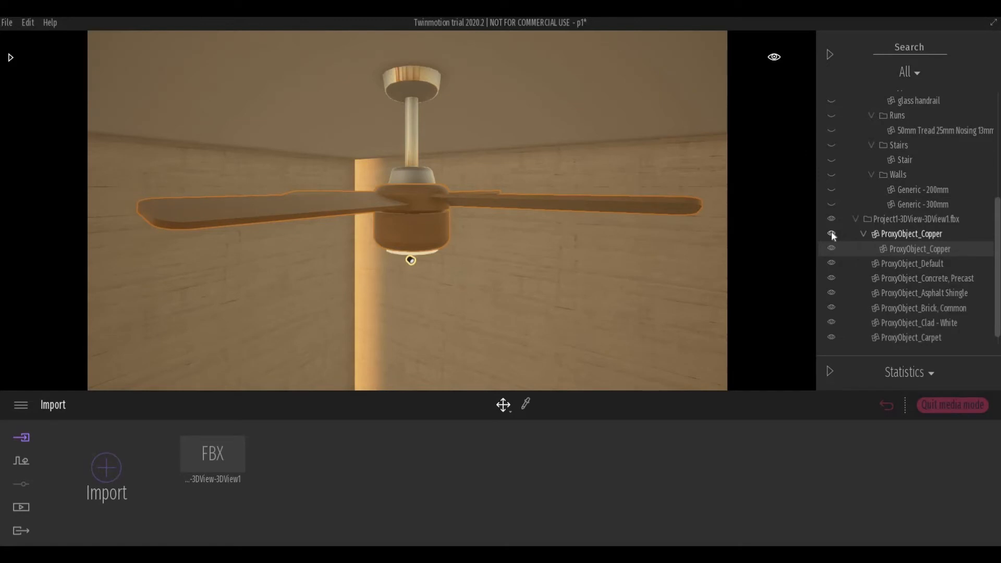
pyautogui.click(832, 233)
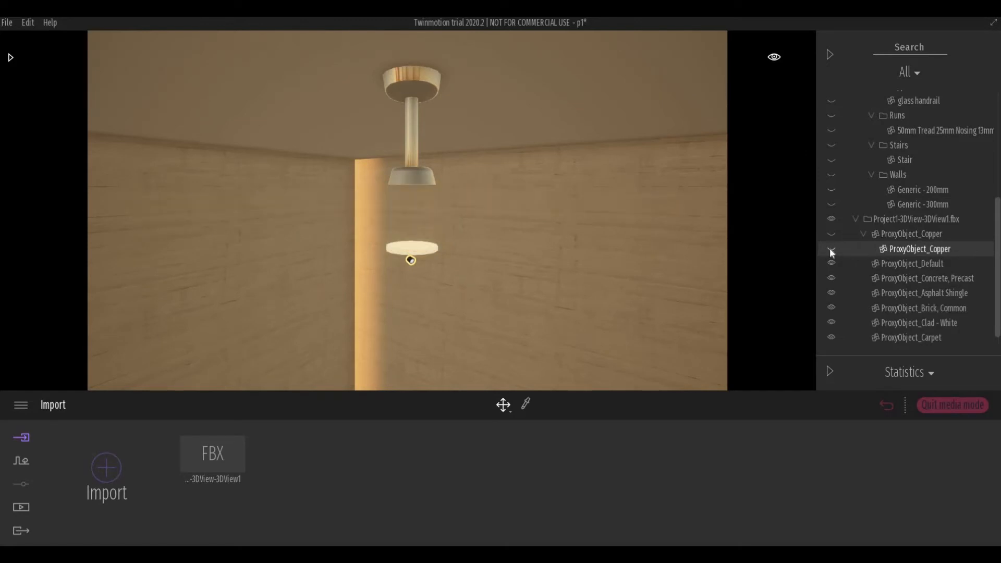
pyautogui.click(831, 248)
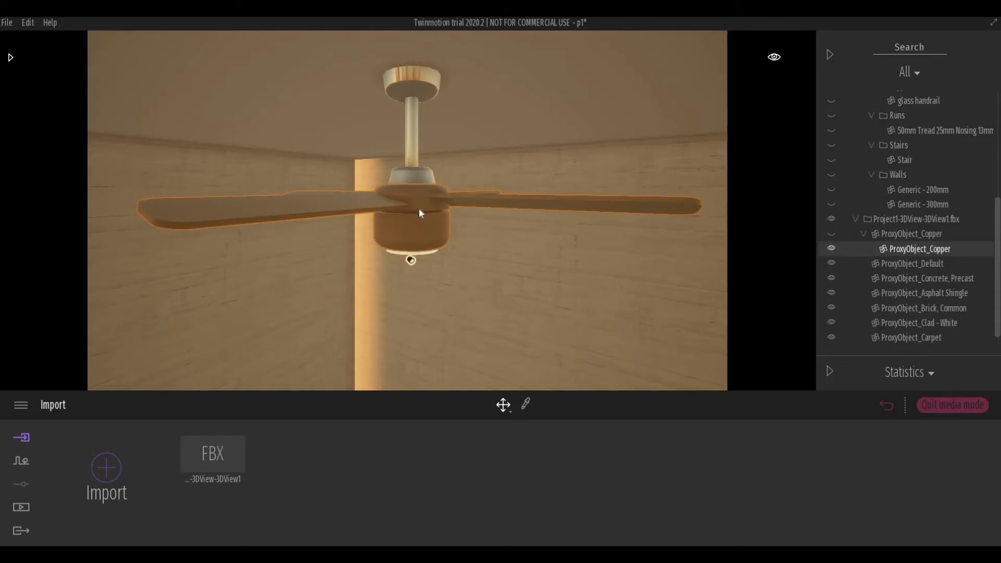
pyautogui.moveTo(376, 237)
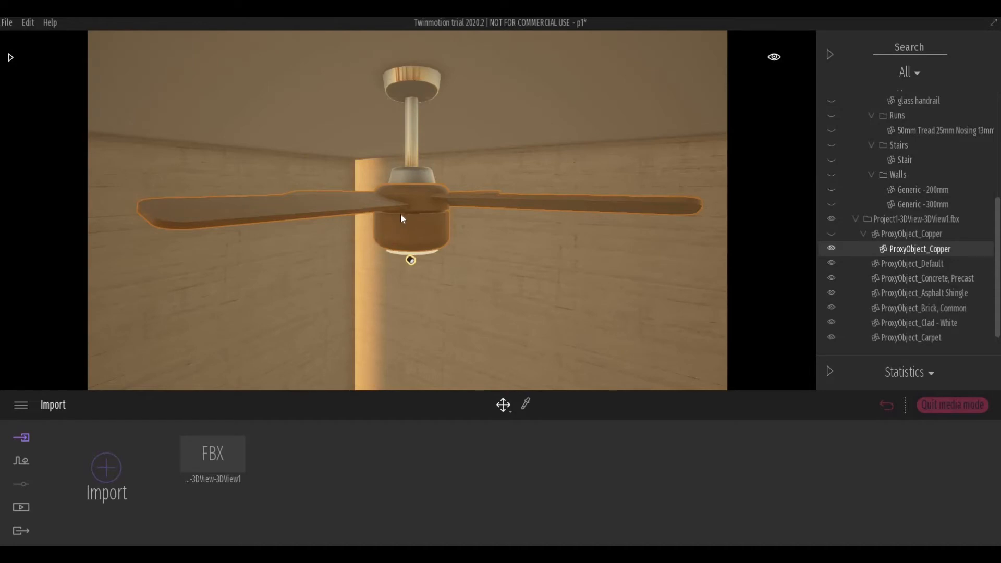
pyautogui.moveTo(21, 59)
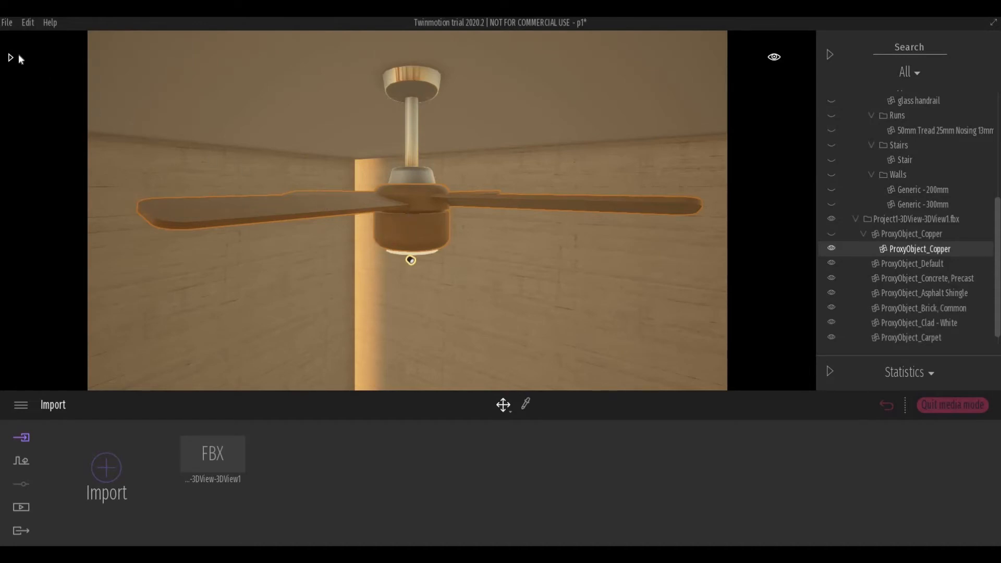
# Browse the Library to Tools > Animators > Rotators to place a Rotator at the fan's hub
pyautogui.click(11, 56)
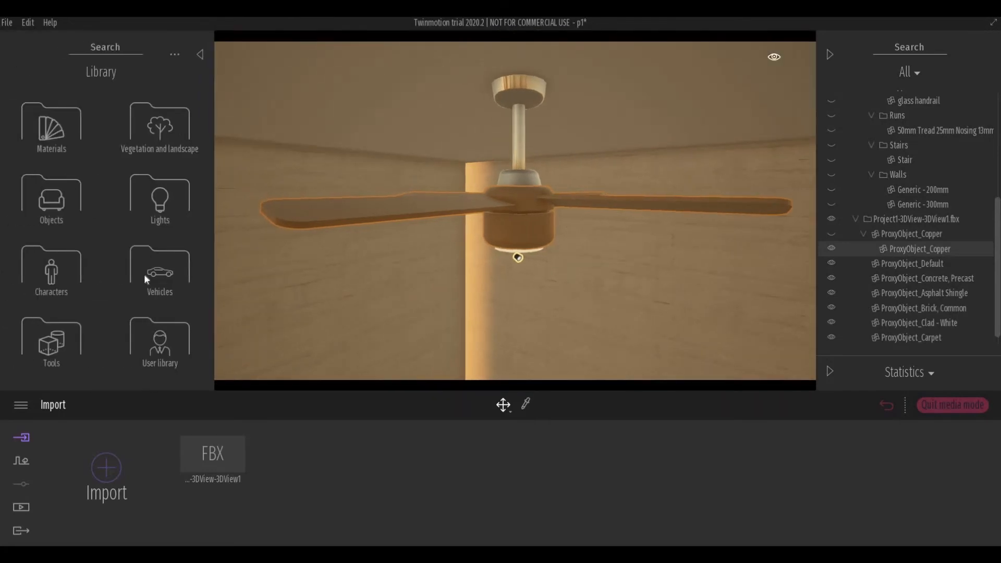
pyautogui.click(50, 338)
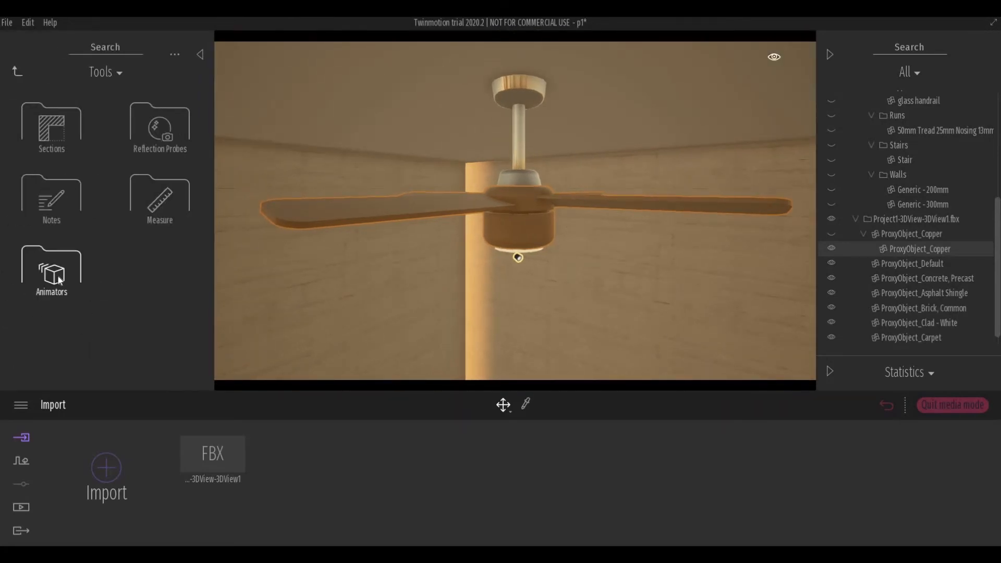
pyautogui.click(51, 268)
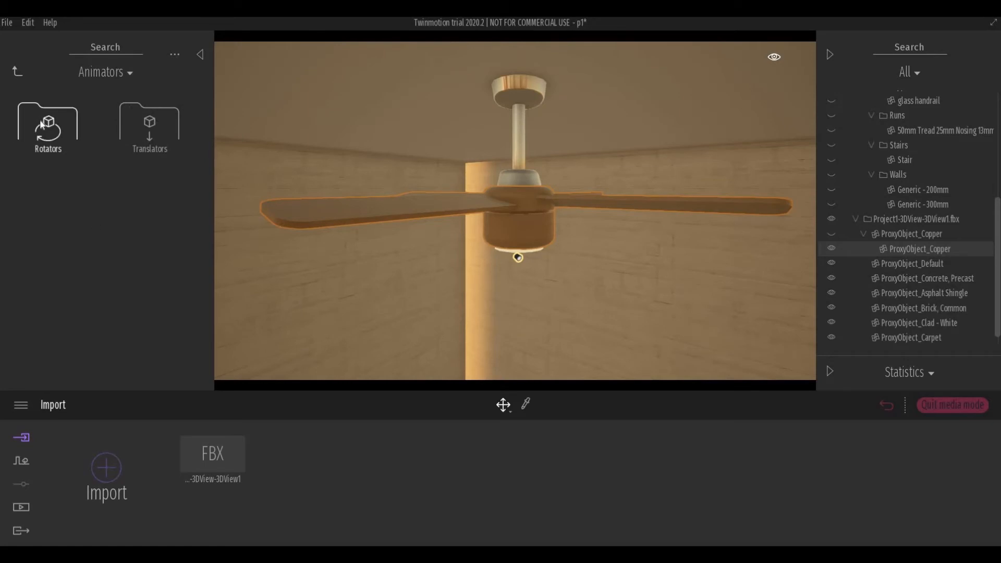
pyautogui.click(47, 121)
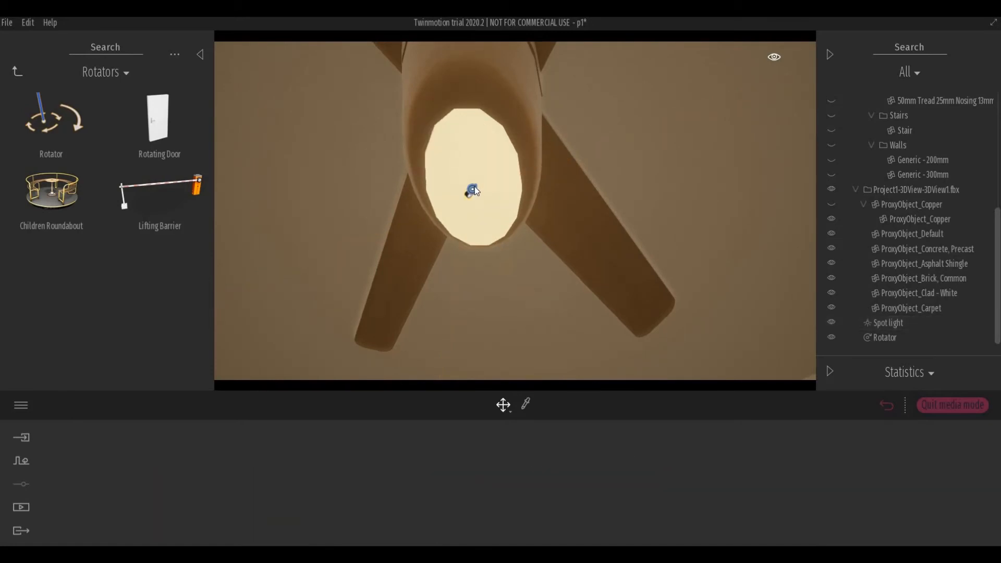
# Link the copied copper blades to the Rotator and change its animation from Ping pong to Loop
pyautogui.click(472, 192)
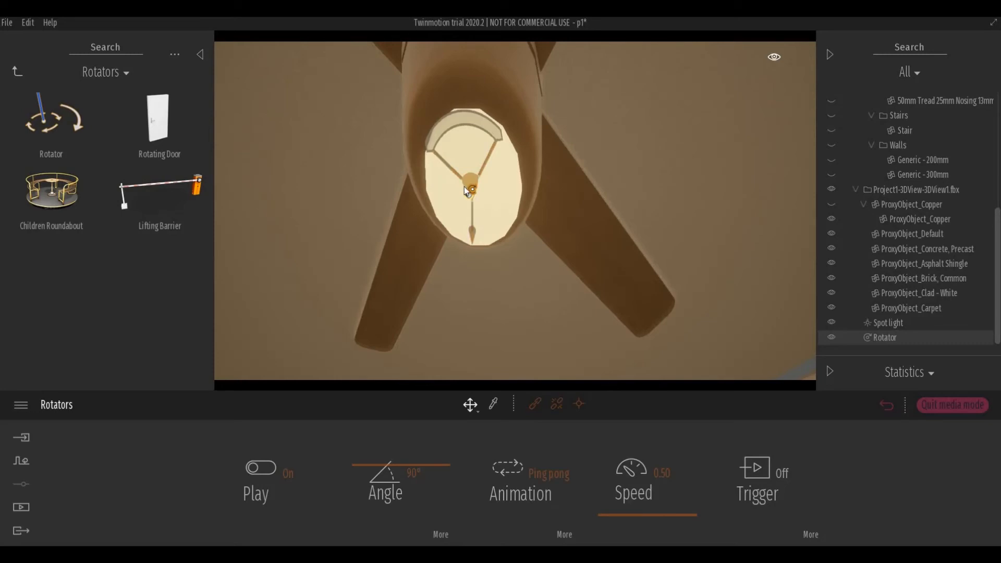
pyautogui.moveTo(533, 394)
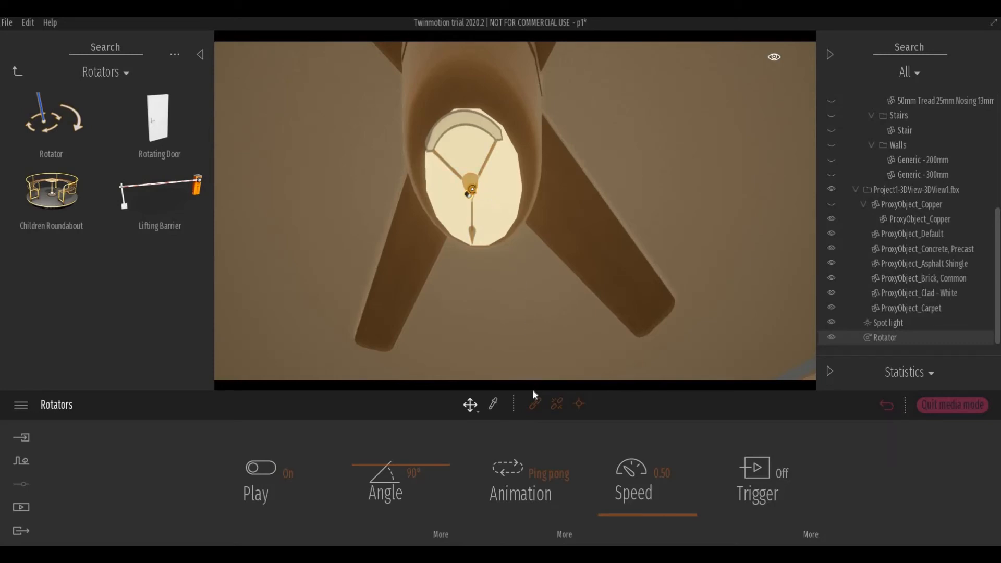
pyautogui.moveTo(535, 402)
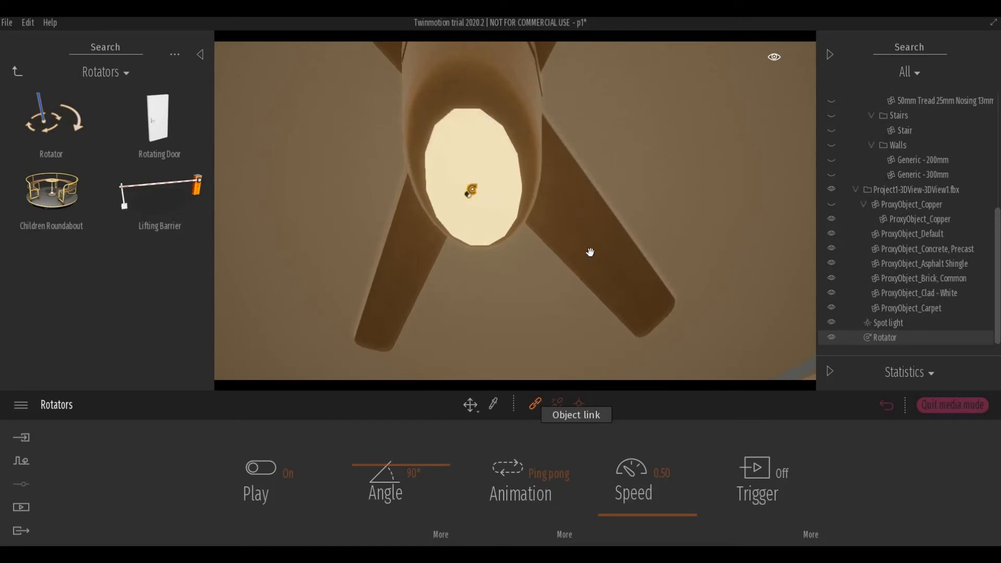
pyautogui.moveTo(590, 189)
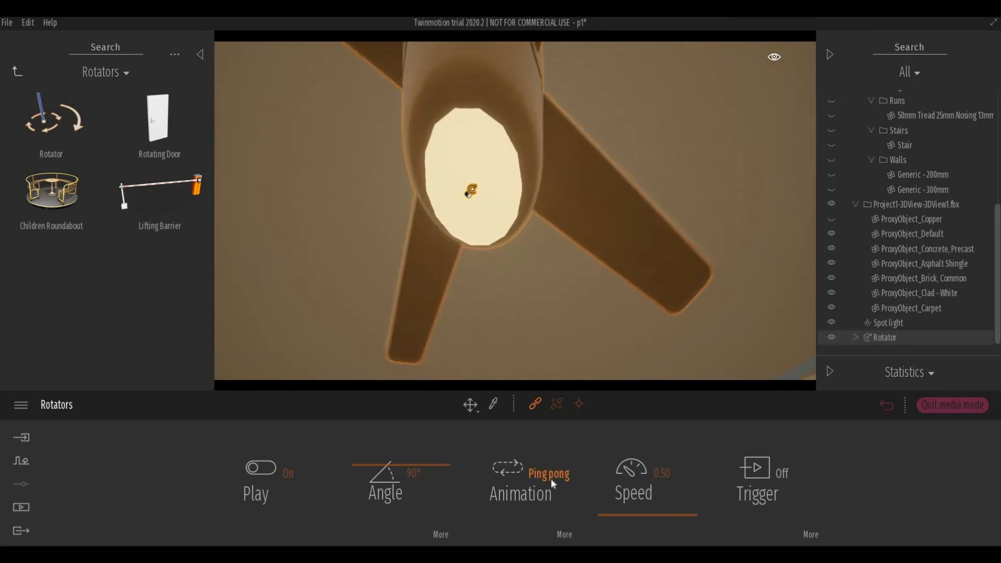
pyautogui.click(547, 474)
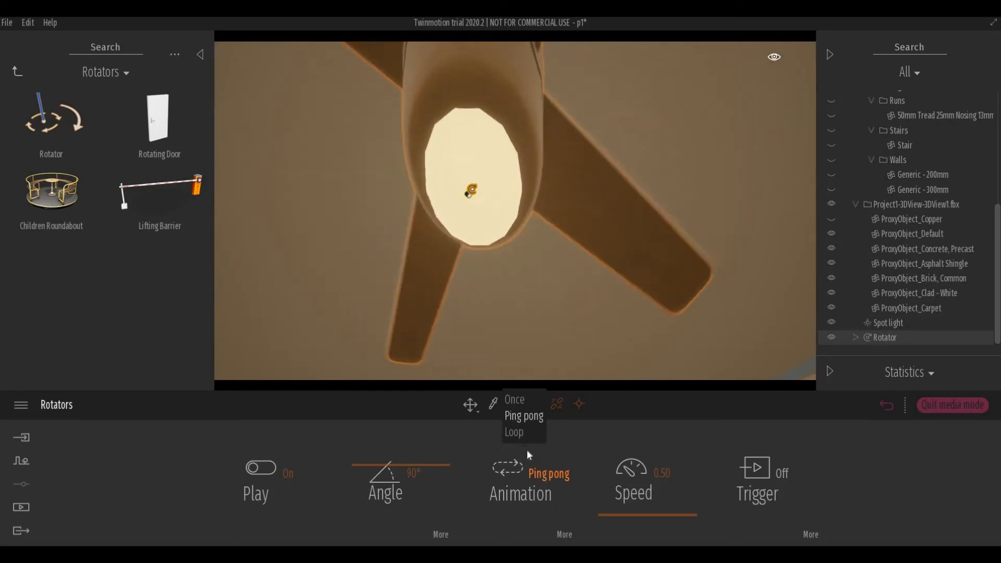
pyautogui.click(513, 432)
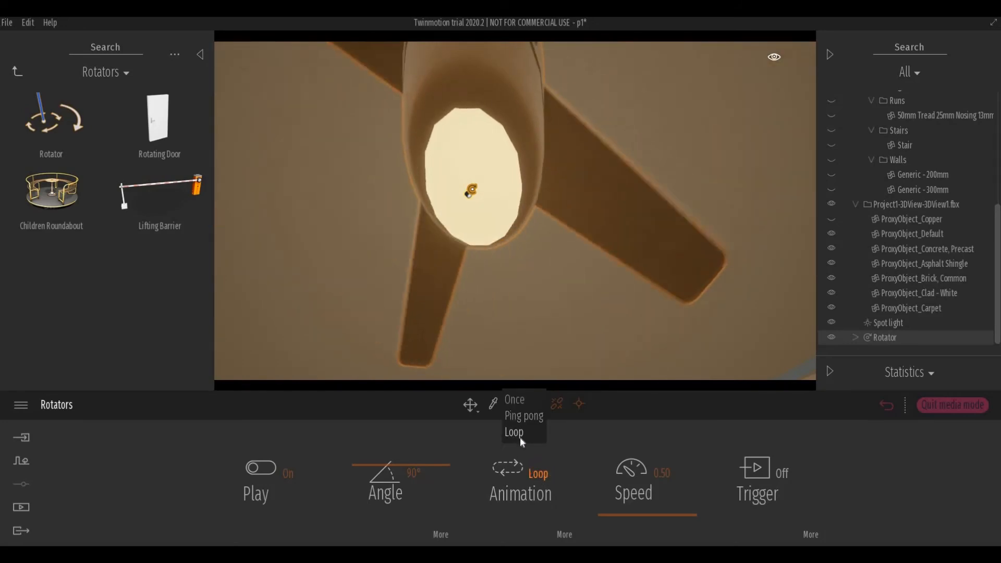
pyautogui.click(513, 432)
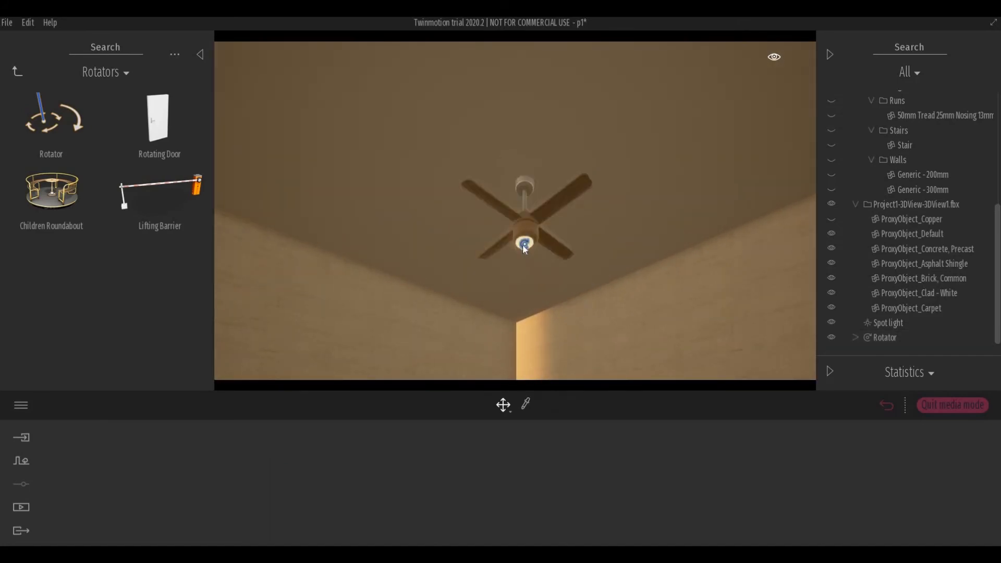
# Select the spot light, then the Rotator to show its settings while the blades spin
pyautogui.click(525, 244)
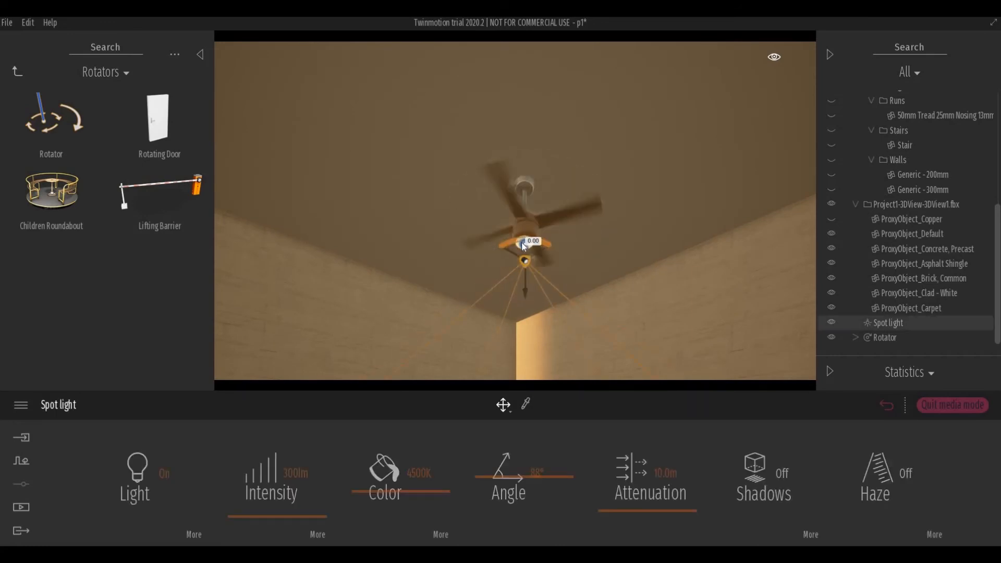
pyautogui.click(885, 337)
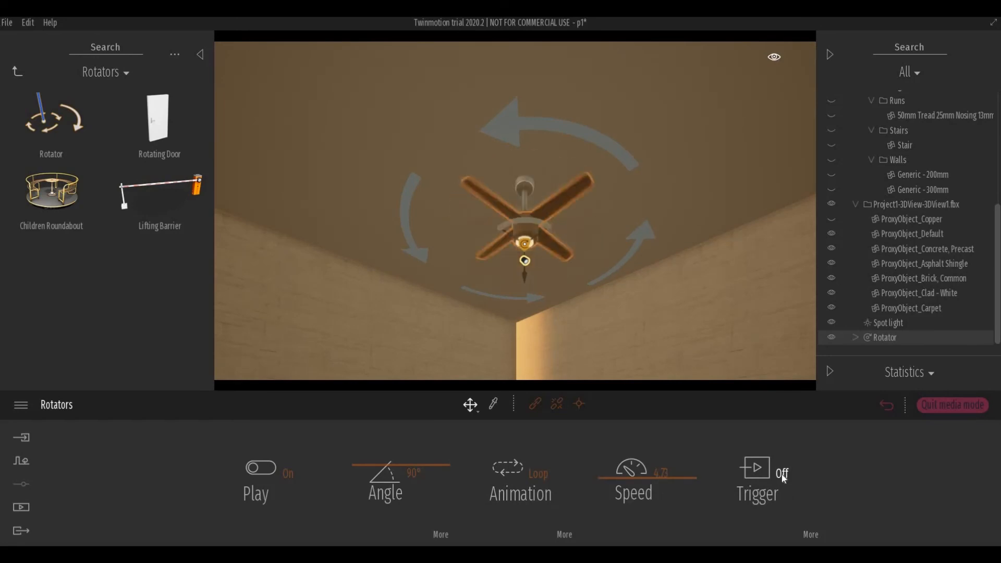
pyautogui.click(755, 467)
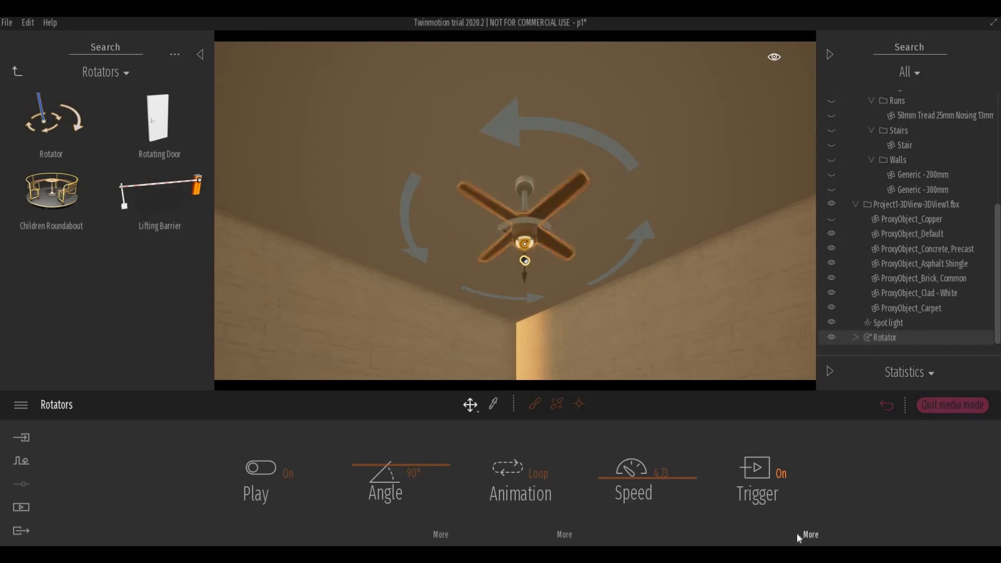
pyautogui.click(809, 533)
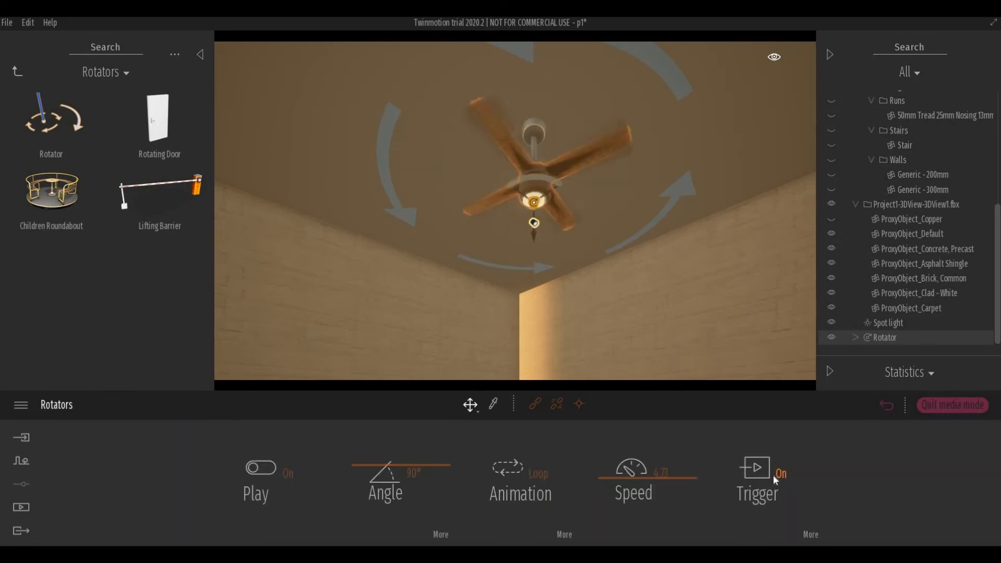
pyautogui.click(756, 469)
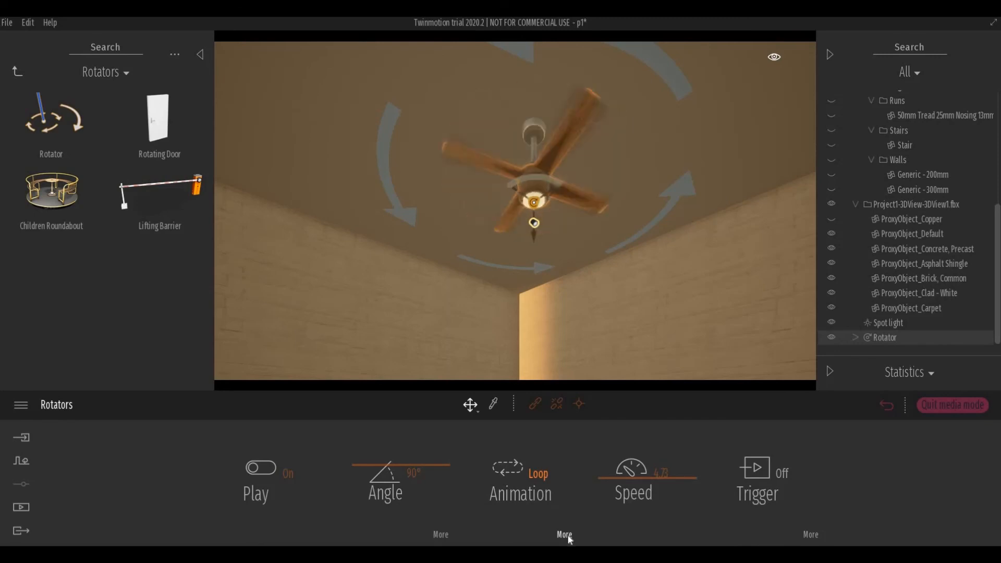
pyautogui.click(564, 534)
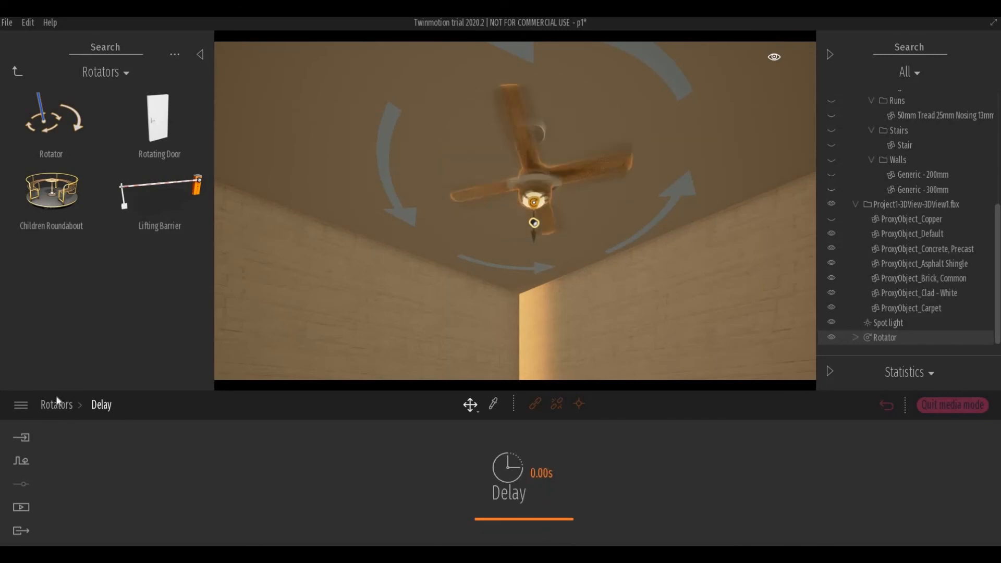
pyautogui.click(56, 405)
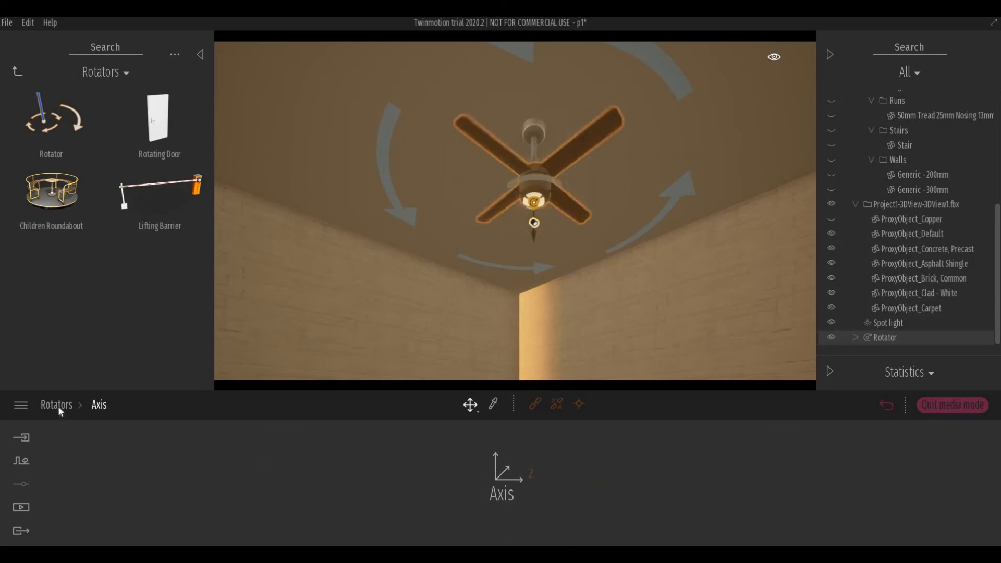
pyautogui.click(56, 405)
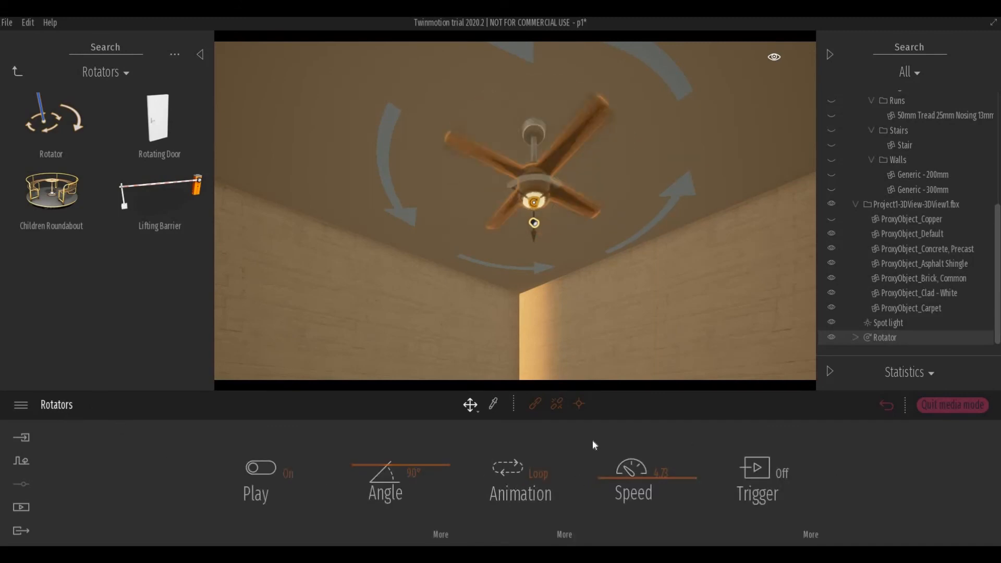